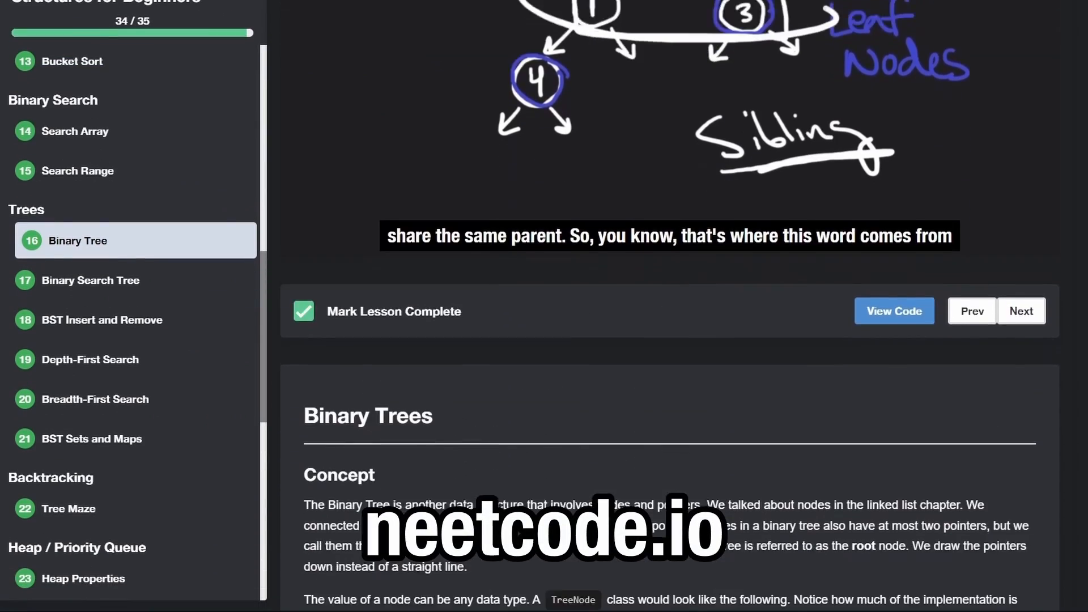
Underline 'binary search tree', emphasize BST in the title, ring the inclusive range-sum sentence, then undo the marks
click(894, 310)
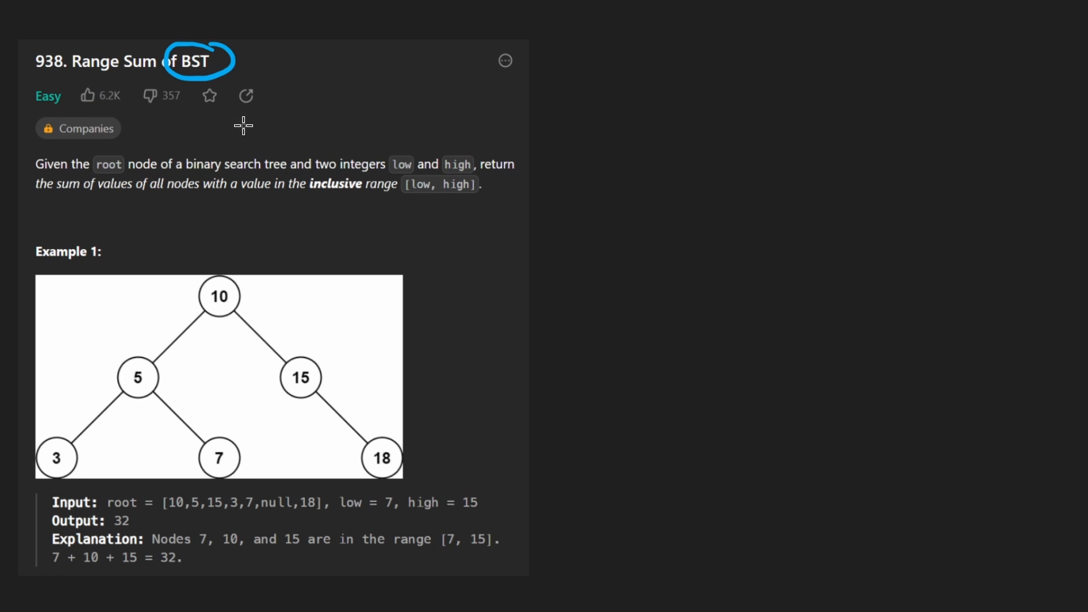
drag(186, 148, 291, 151)
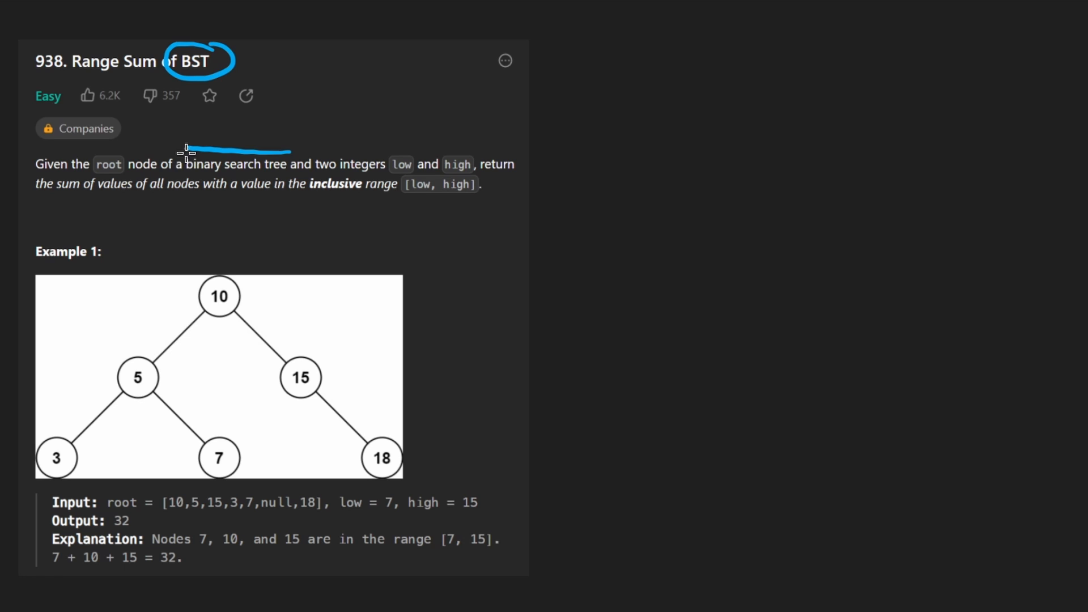
drag(252, 212, 221, 271)
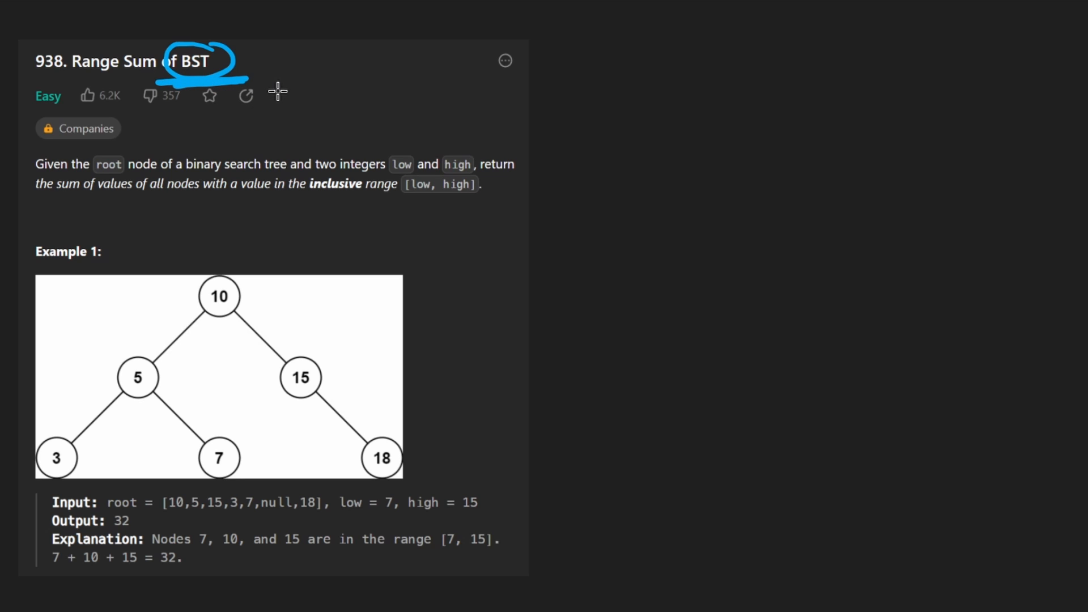
drag(124, 143, 527, 191)
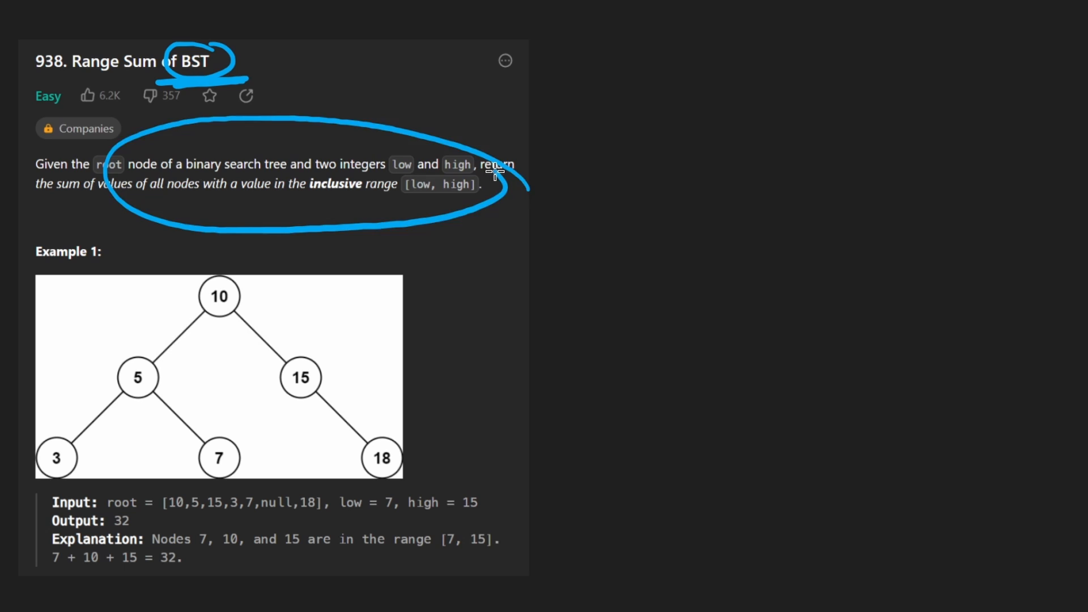
key(ctrl+z)
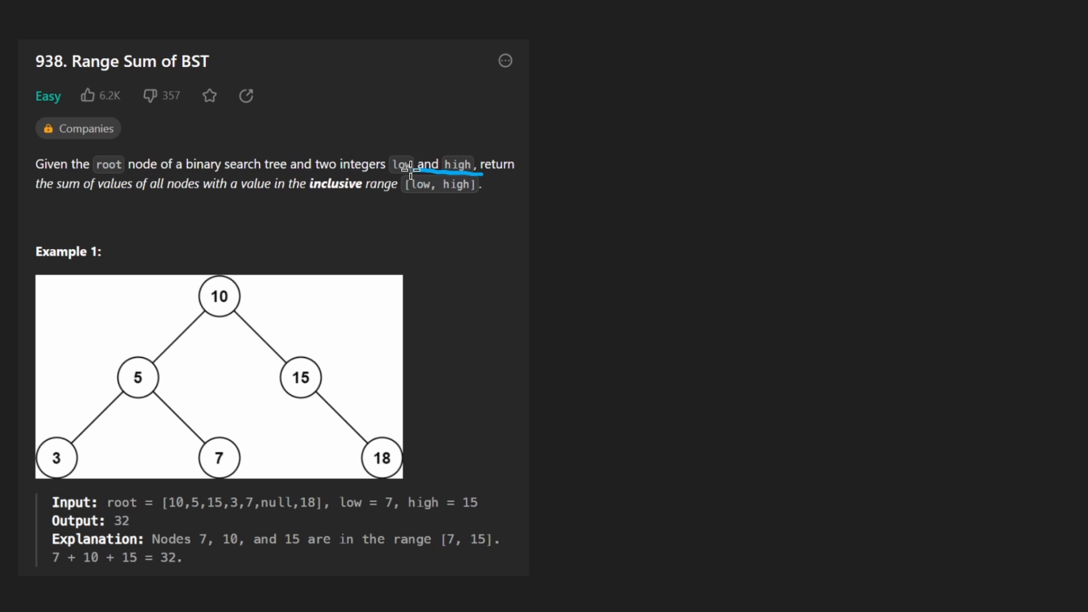
Underline low and high, write [7, 15] beside Example 1, and loop nodes 10, 15 and 7
drag(405, 169, 483, 185)
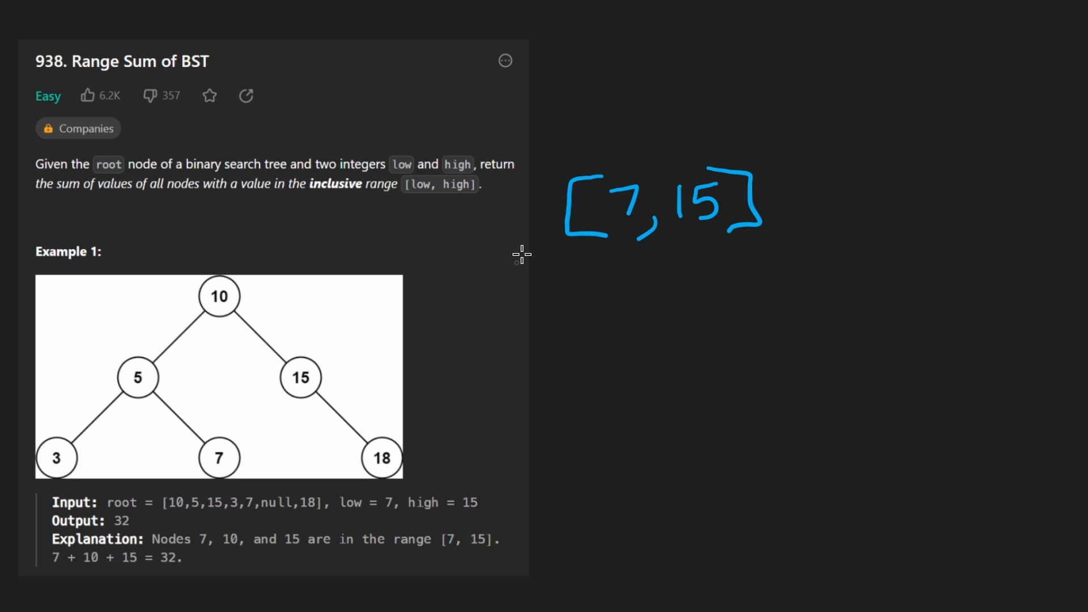
drag(556, 242, 261, 288)
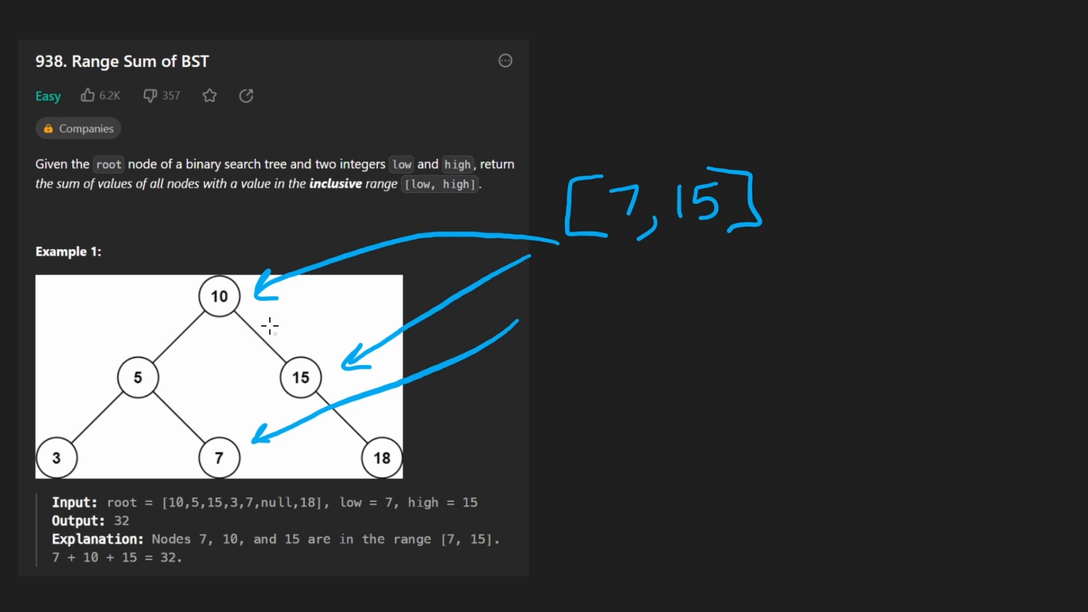
drag(265, 278, 261, 278)
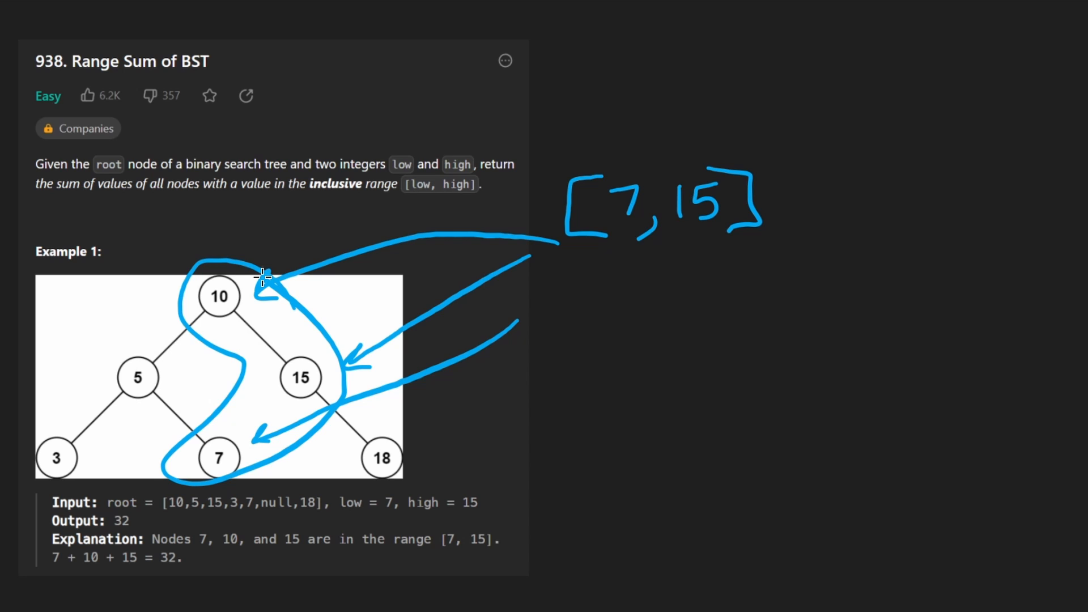
mouse_move(628, 326)
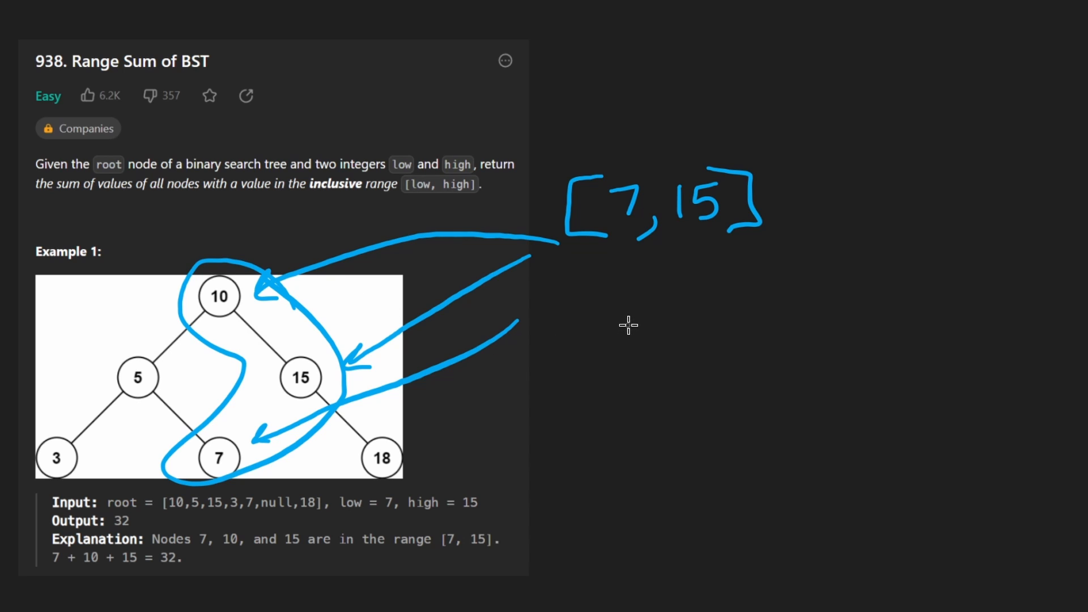
drag(635, 341, 694, 357)
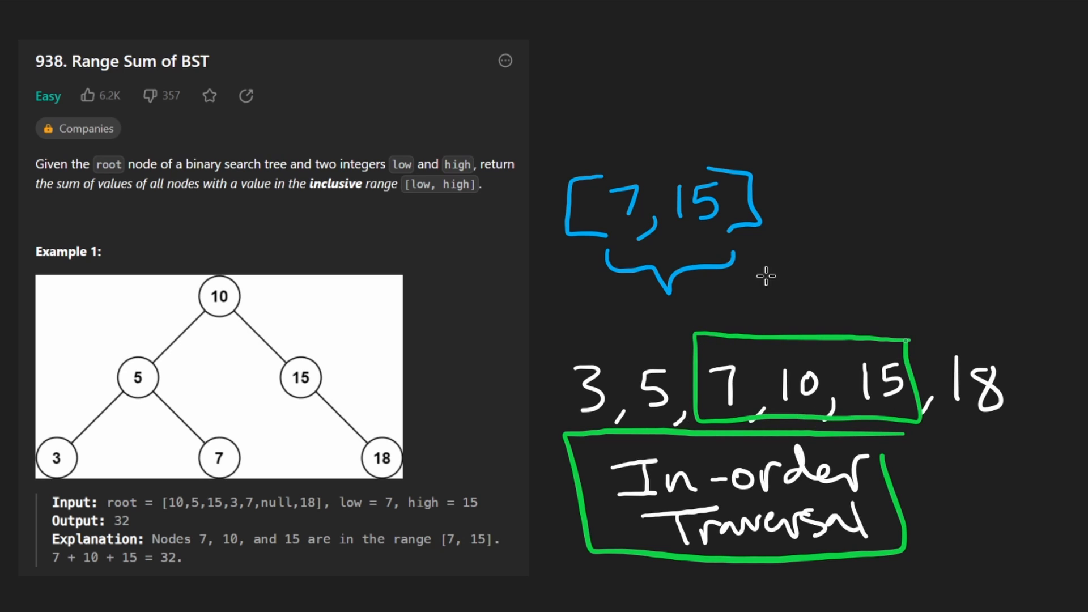
mouse_move(775, 299)
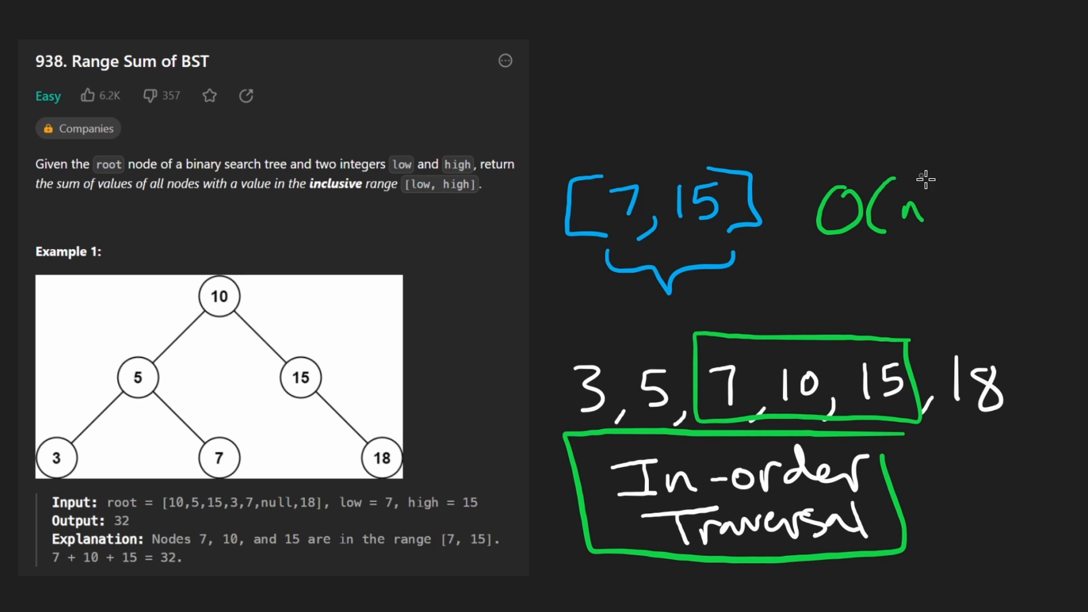
Write the O(n) complexity note beside the in-order sequence and circle 18 as outside [7, 15]
drag(930, 180, 916, 239)
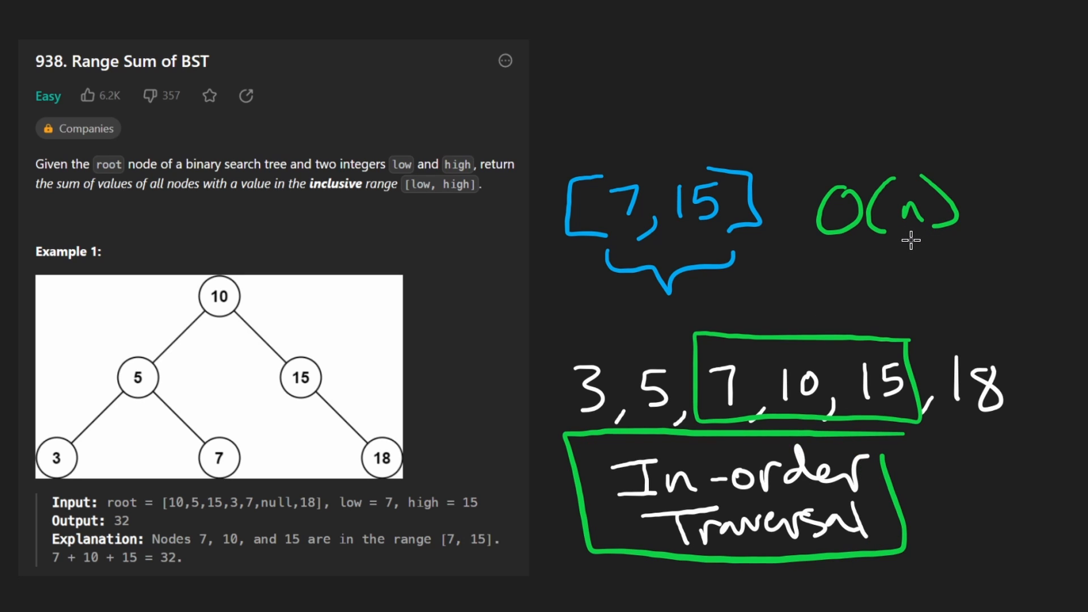
drag(920, 268, 850, 317)
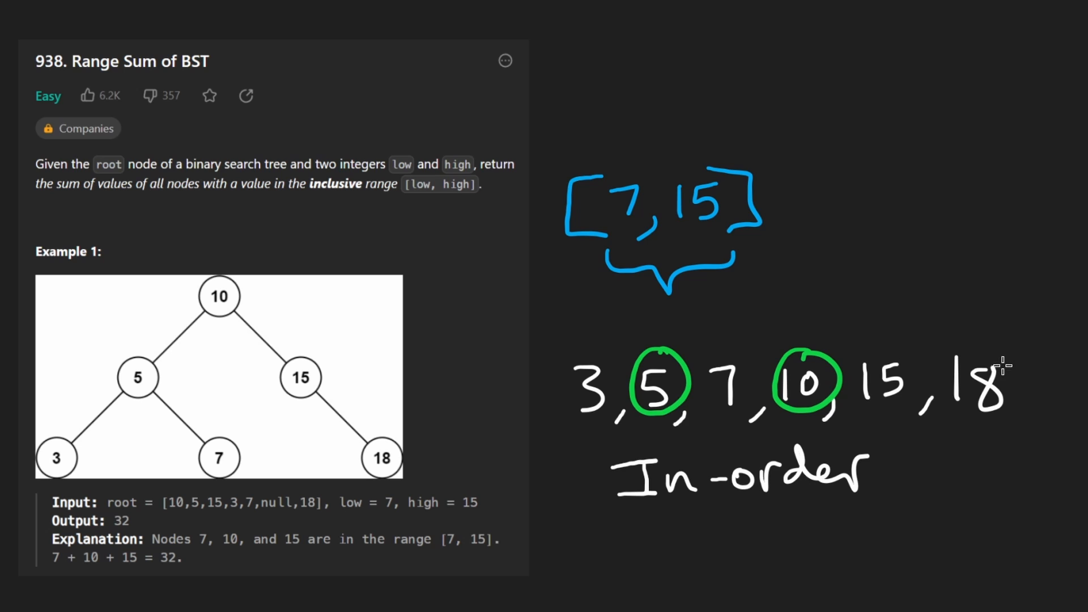
drag(944, 246, 840, 326)
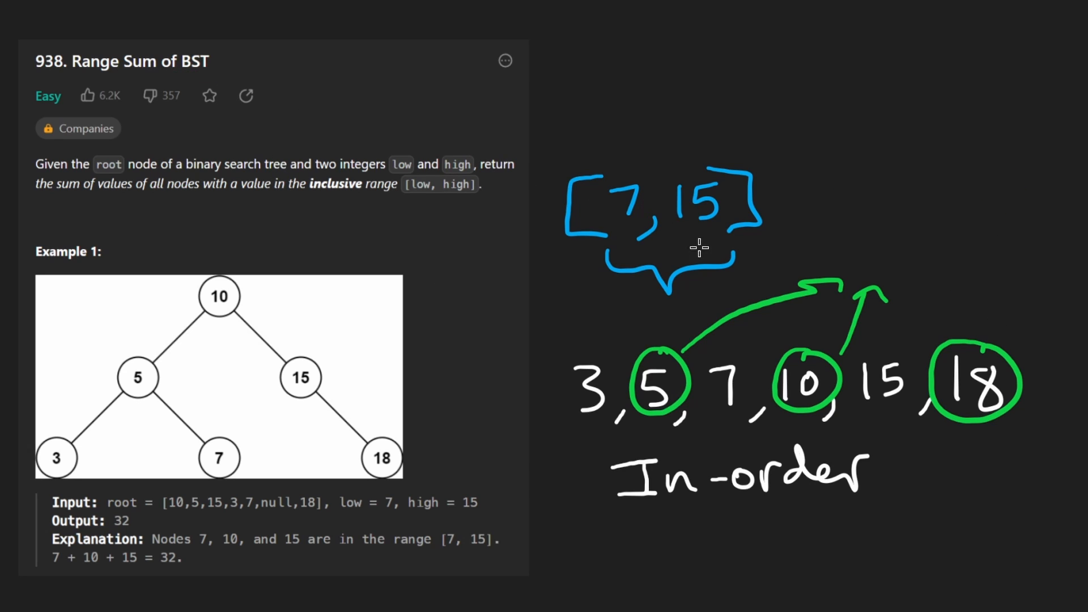
drag(514, 340, 1034, 507)
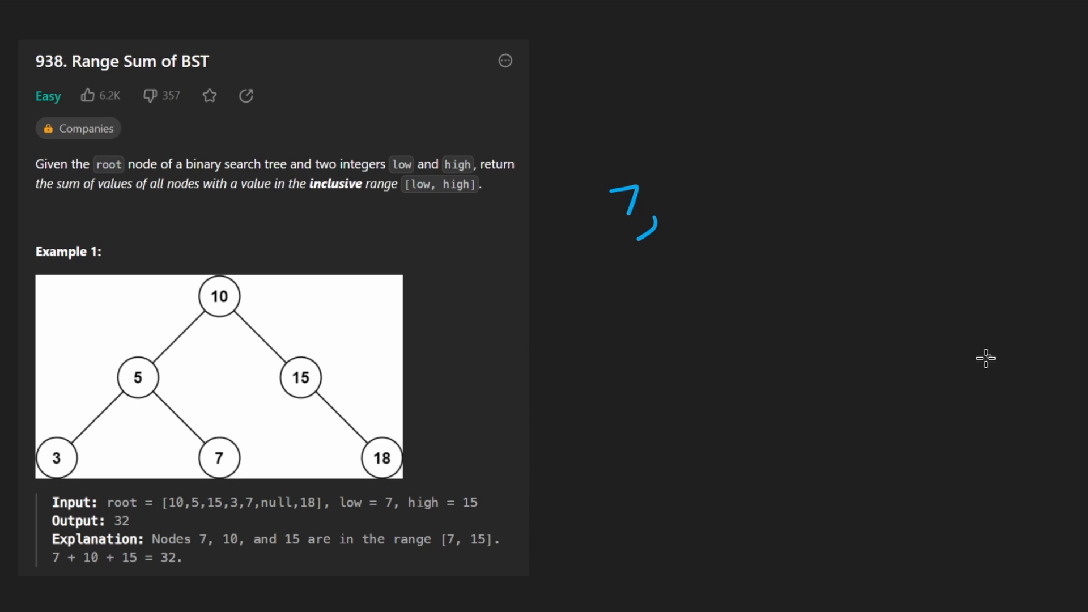
mouse_move(592, 255)
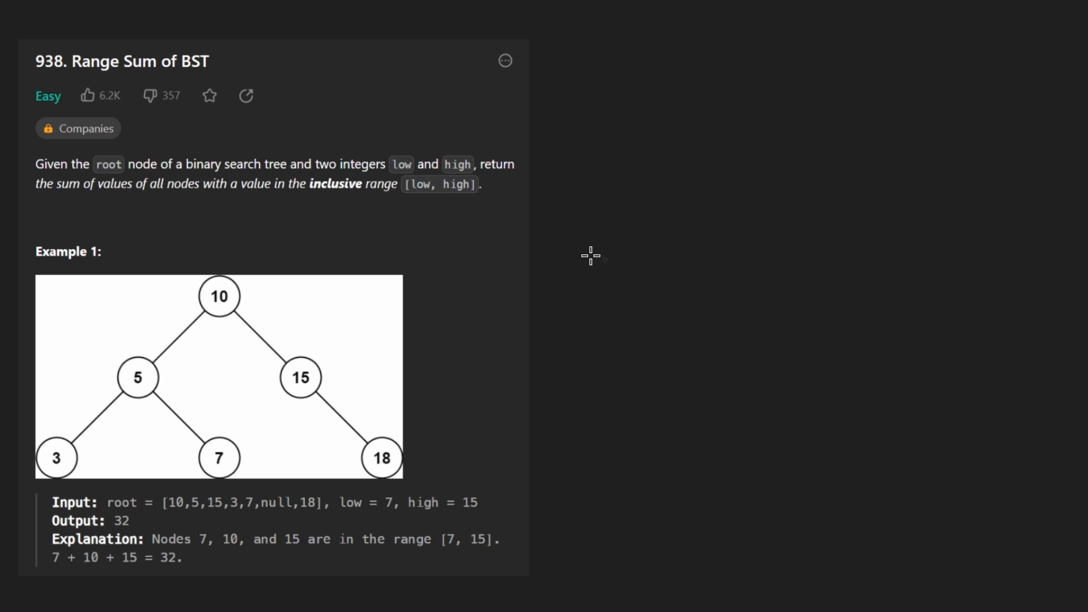
Point arrows at root node 10, circle it, and write the bounds 7, 15 beside the tree
drag(605, 249, 729, 277)
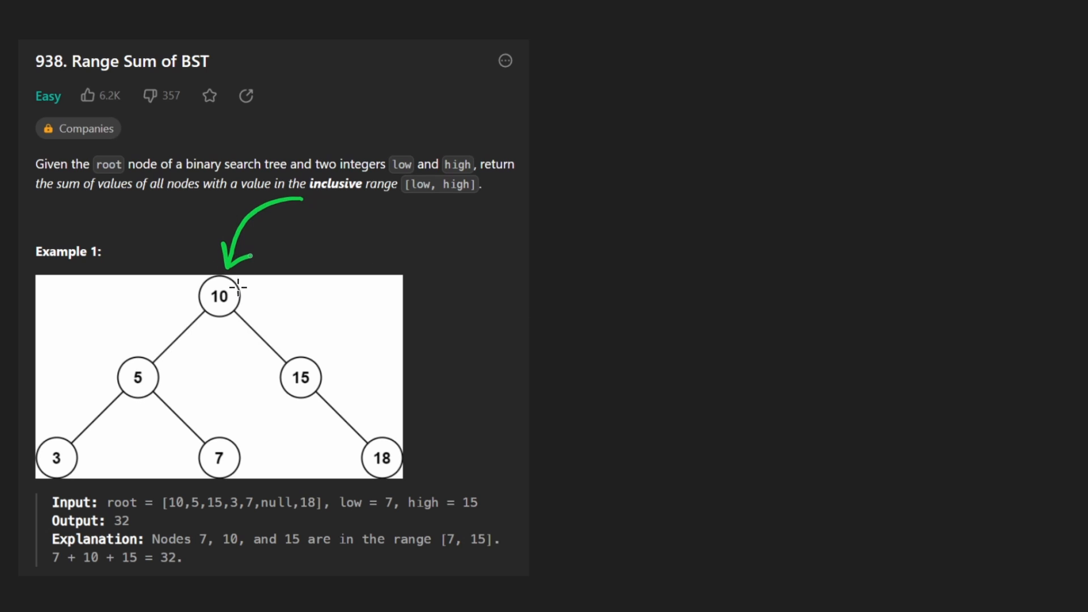
drag(190, 317, 246, 317)
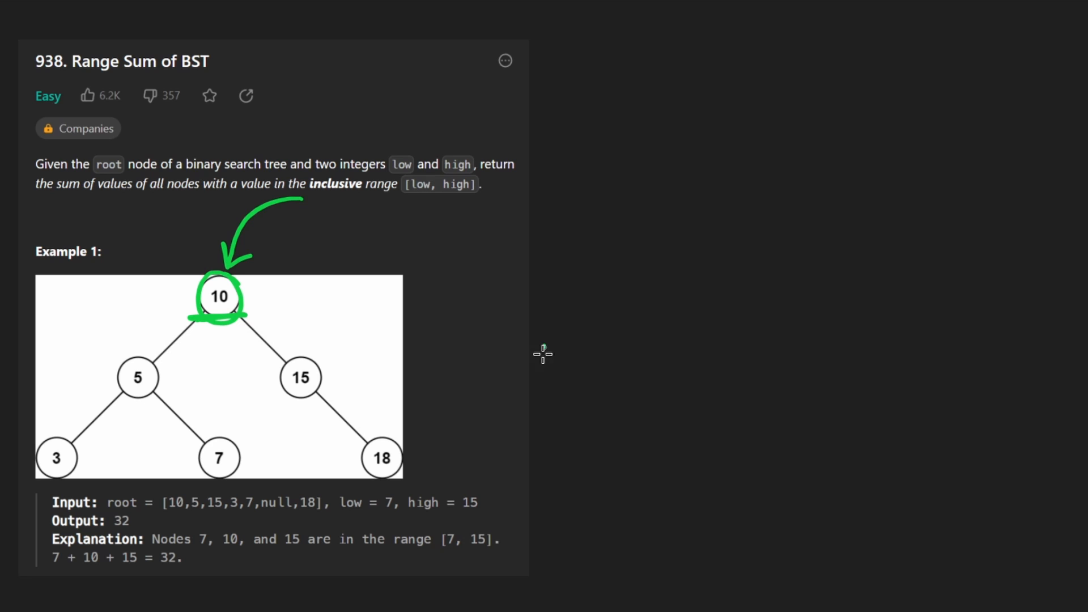
drag(543, 351, 506, 530)
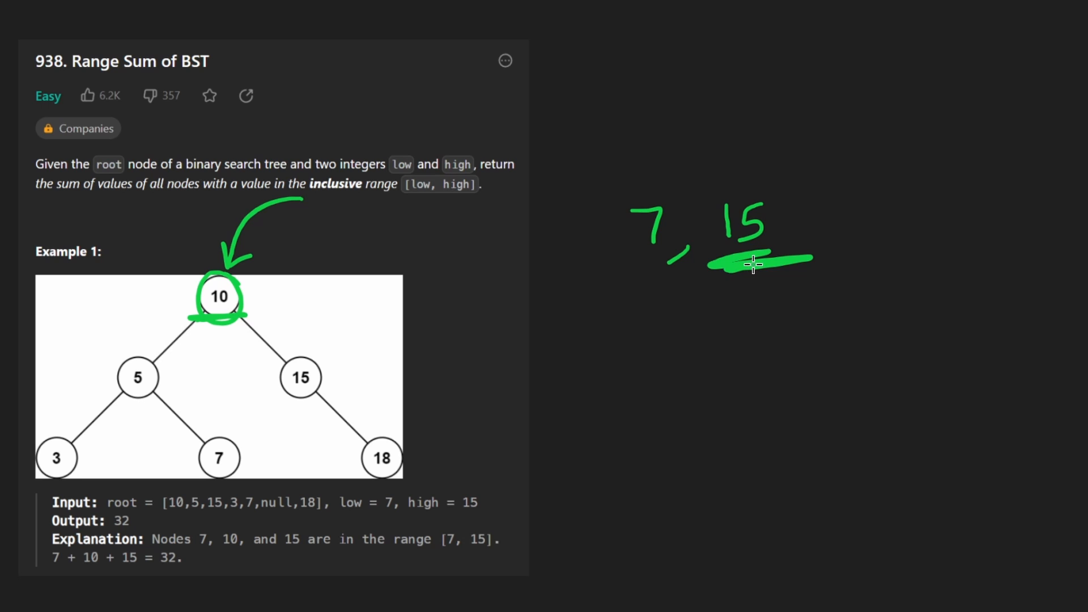
drag(756, 261, 653, 262)
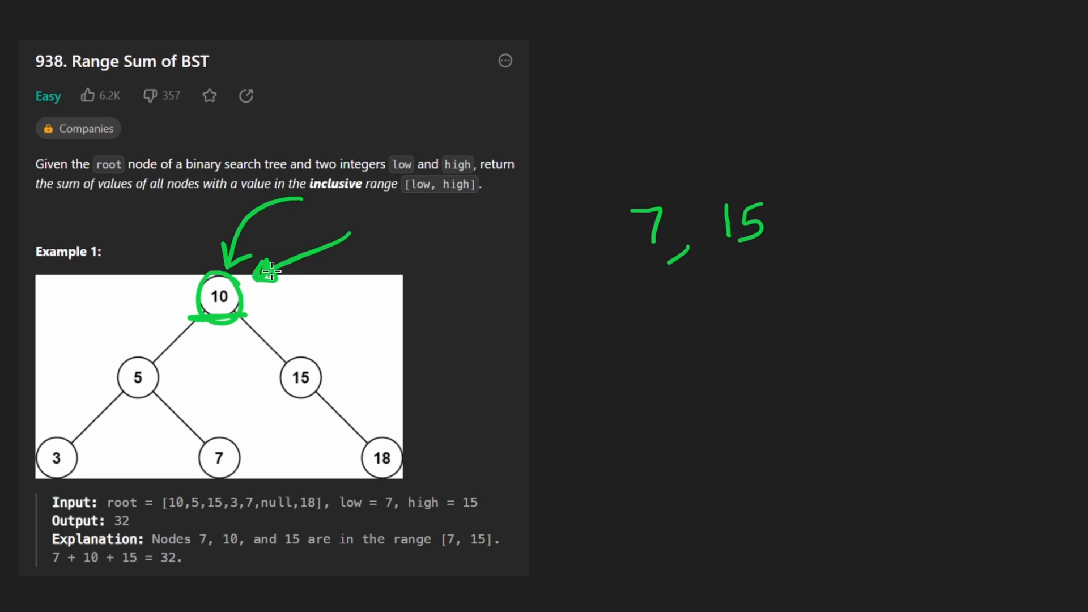
mouse_move(674, 270)
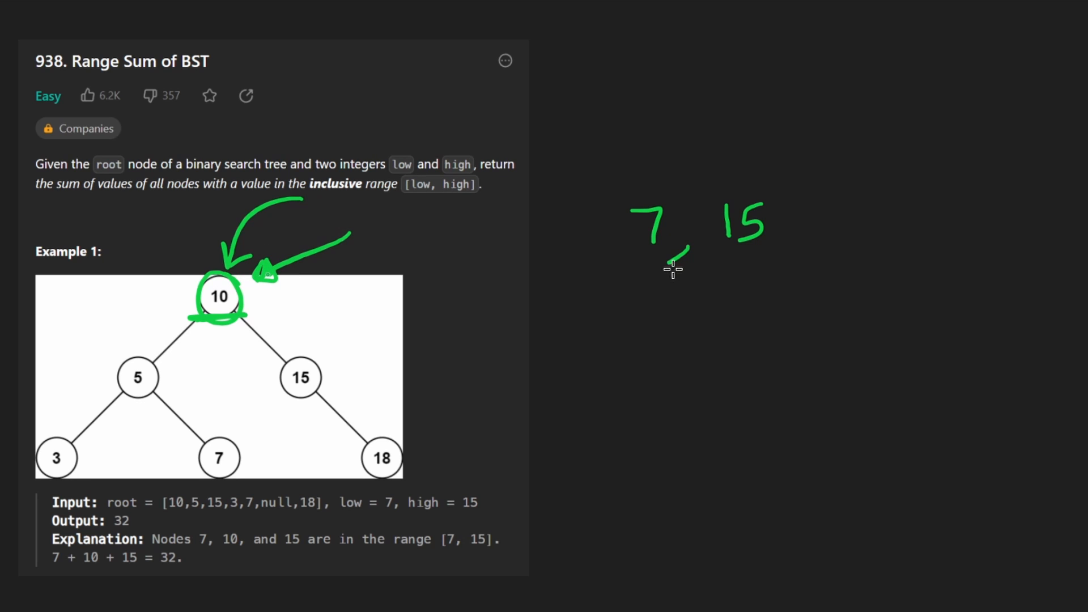
Draw an arrow from node 10 toward node 5 and box node 5 as the next node visited
drag(729, 267, 583, 271)
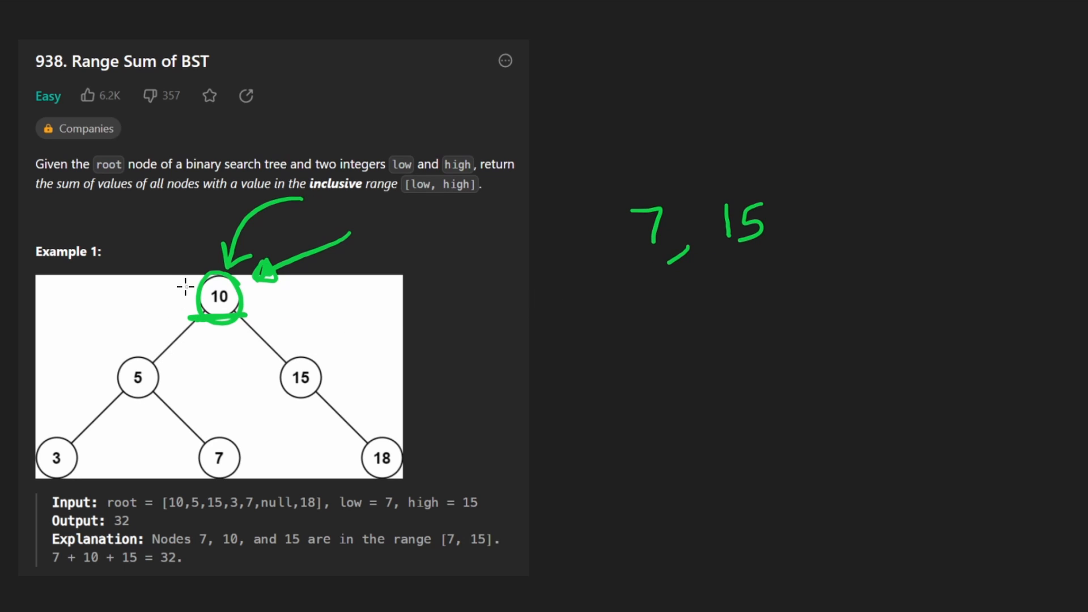
drag(187, 285, 128, 347)
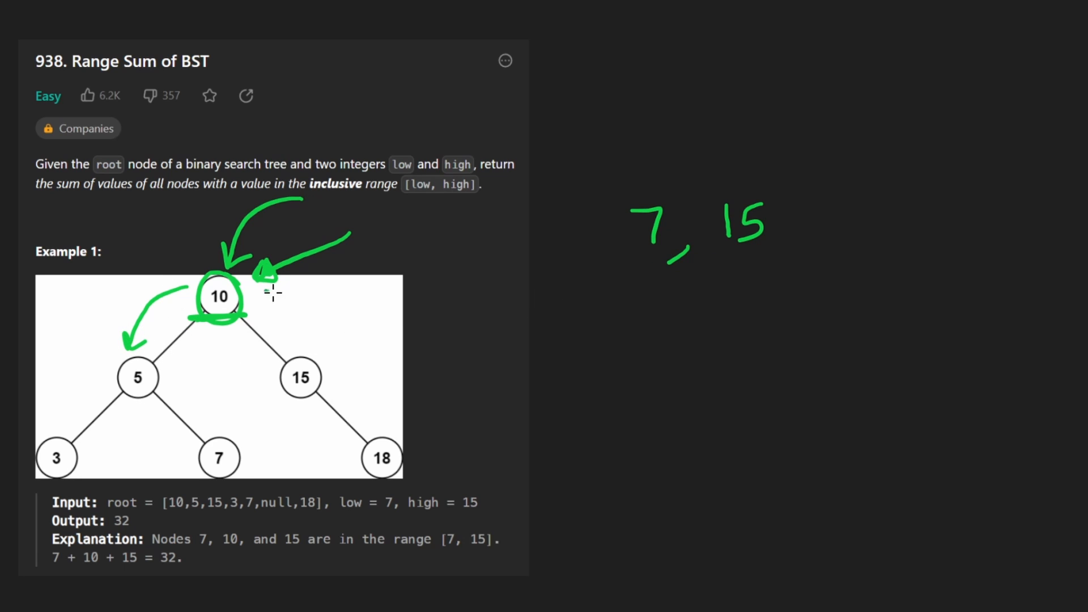
drag(792, 261, 791, 261)
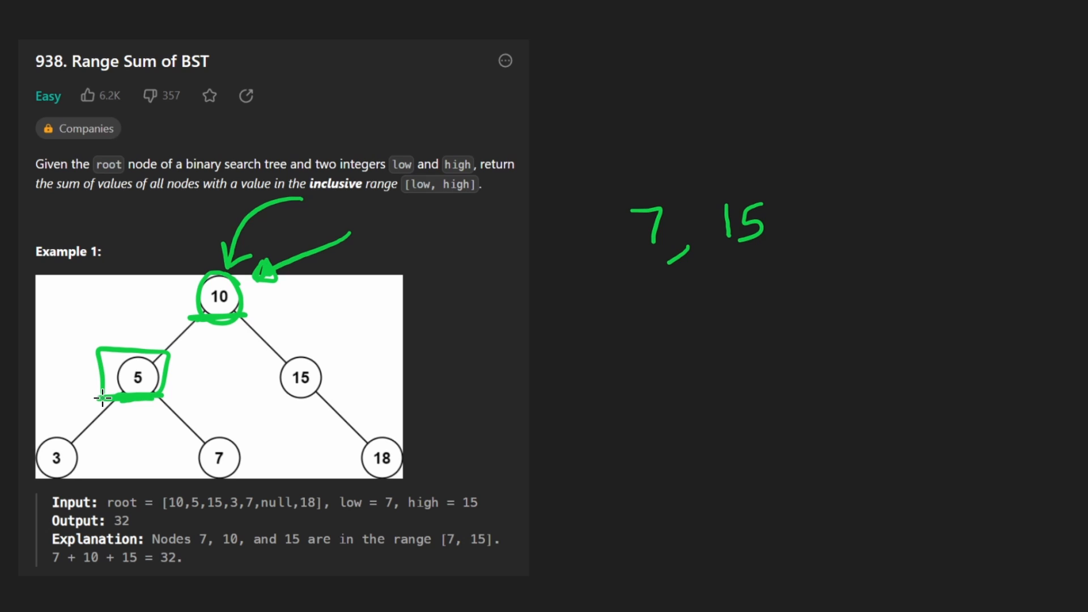
Underline bound 7, point from node 5 to 3, cross out node 5, and box node 15 as in range
drag(614, 285, 687, 270)
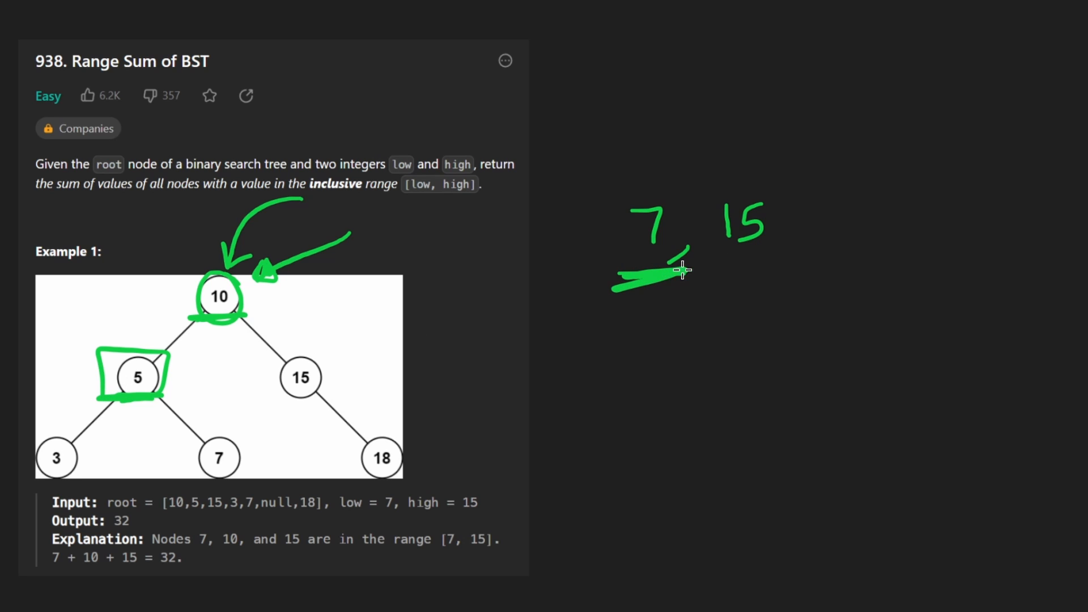
drag(690, 97, 666, 184)
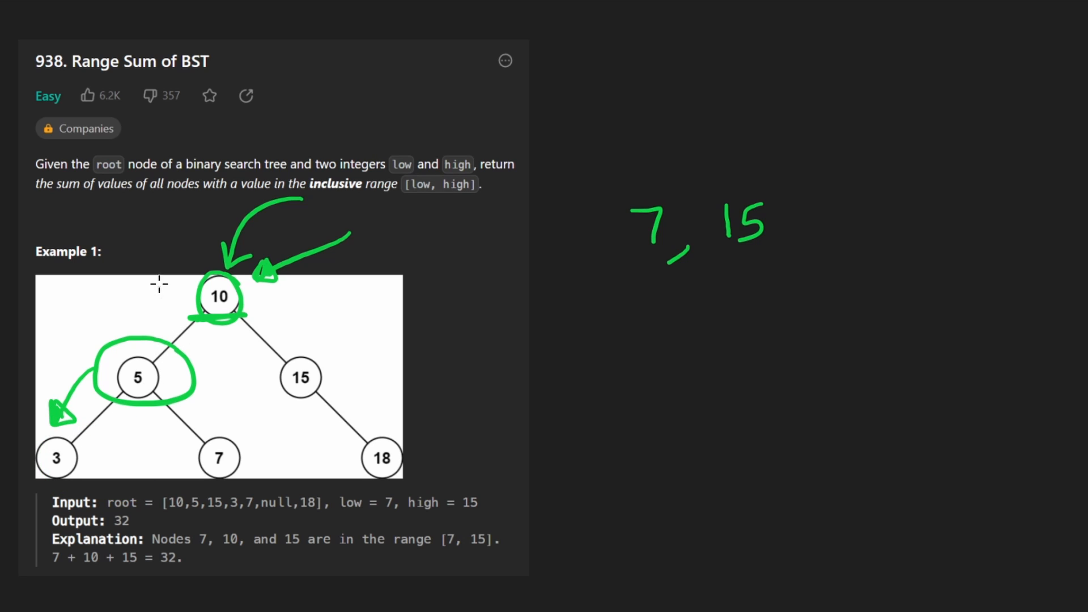
drag(579, 261, 579, 360)
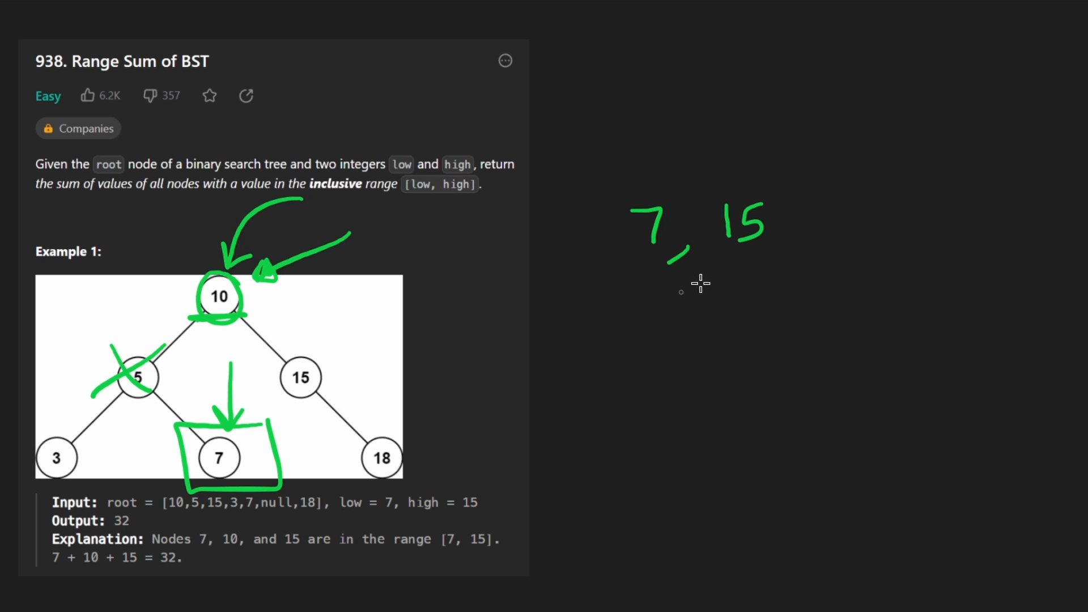
drag(625, 282, 801, 271)
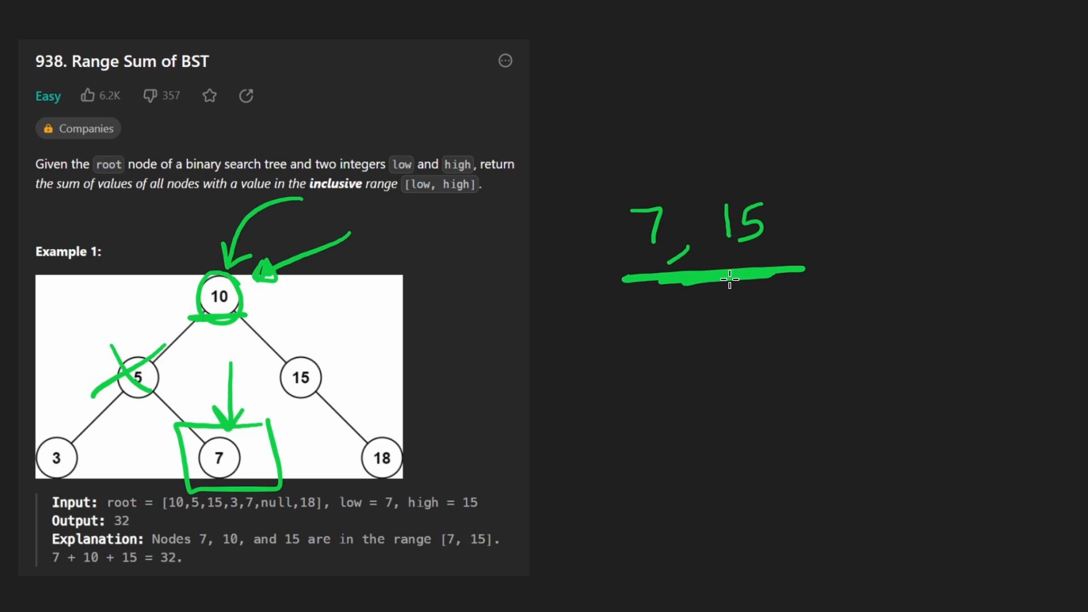
drag(264, 478, 171, 524)
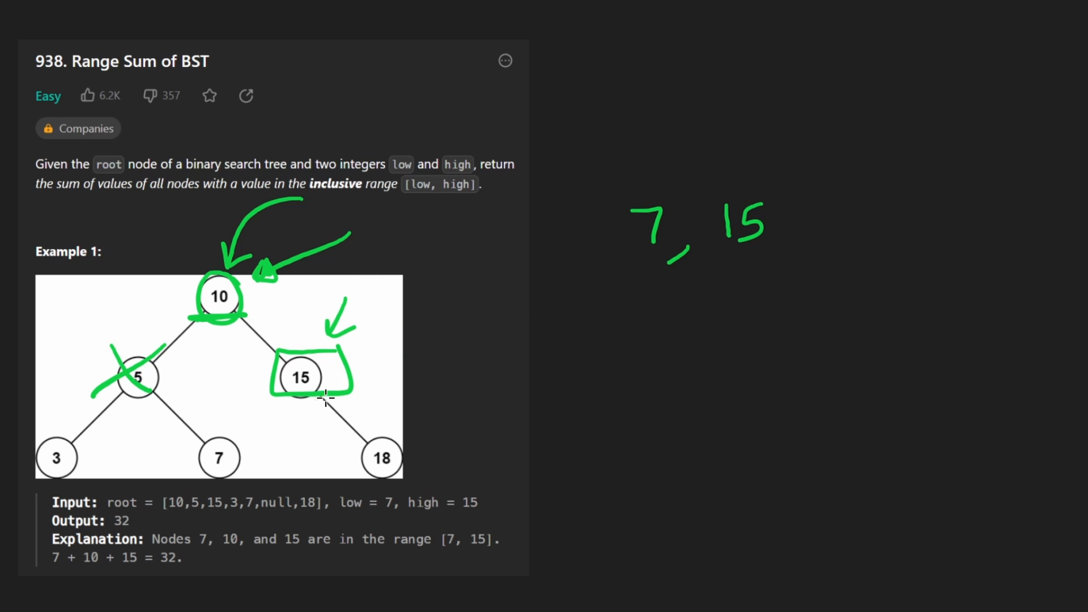
mouse_move(368, 413)
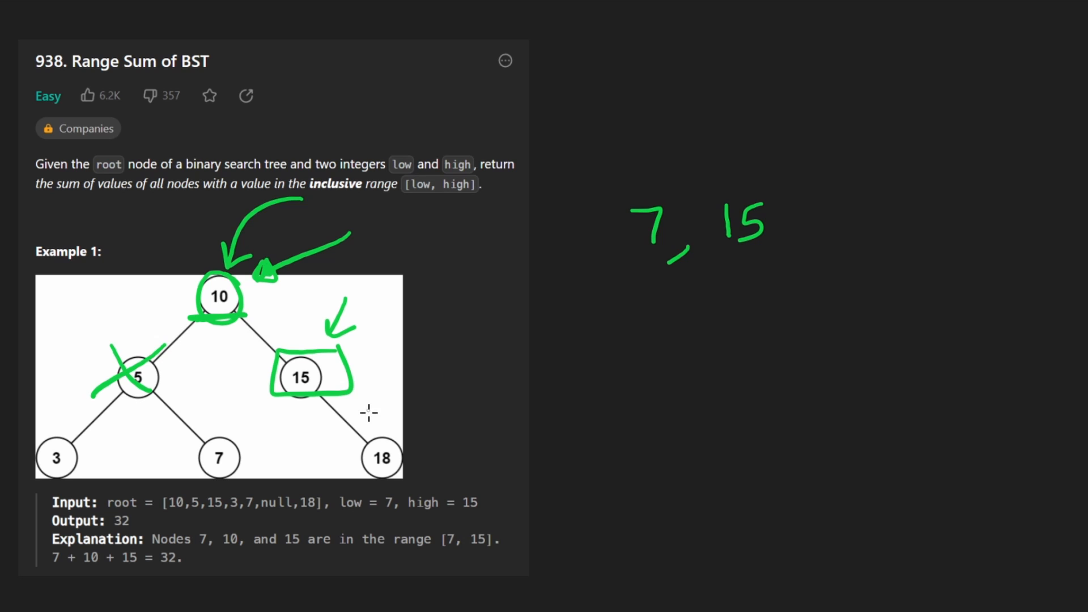
Draw arrows from node 15 to its children and erase the marks under its left branch
drag(360, 392, 381, 419)
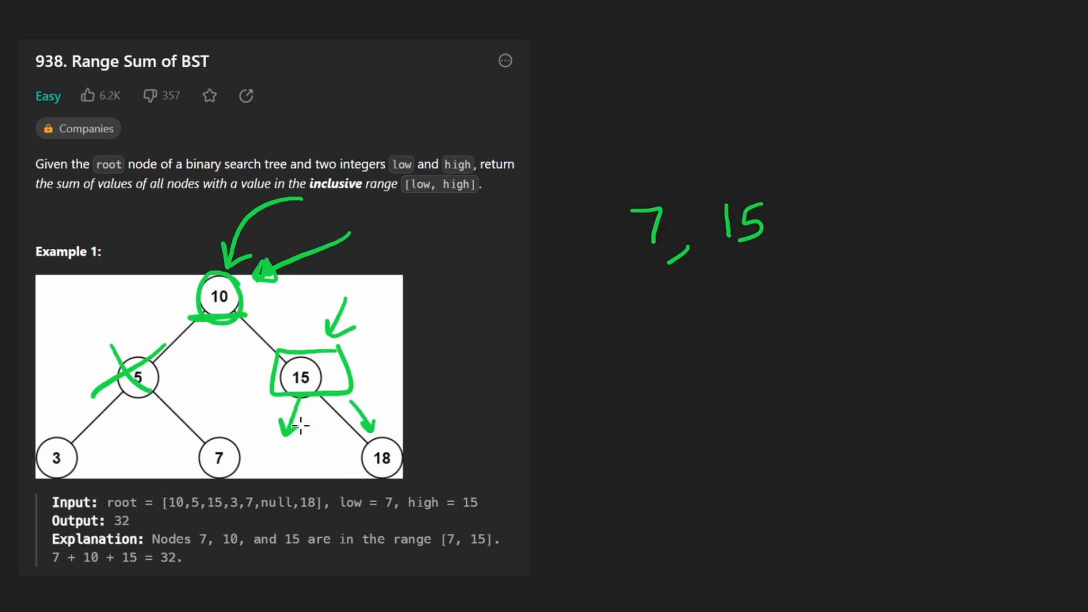
drag(302, 427, 264, 478)
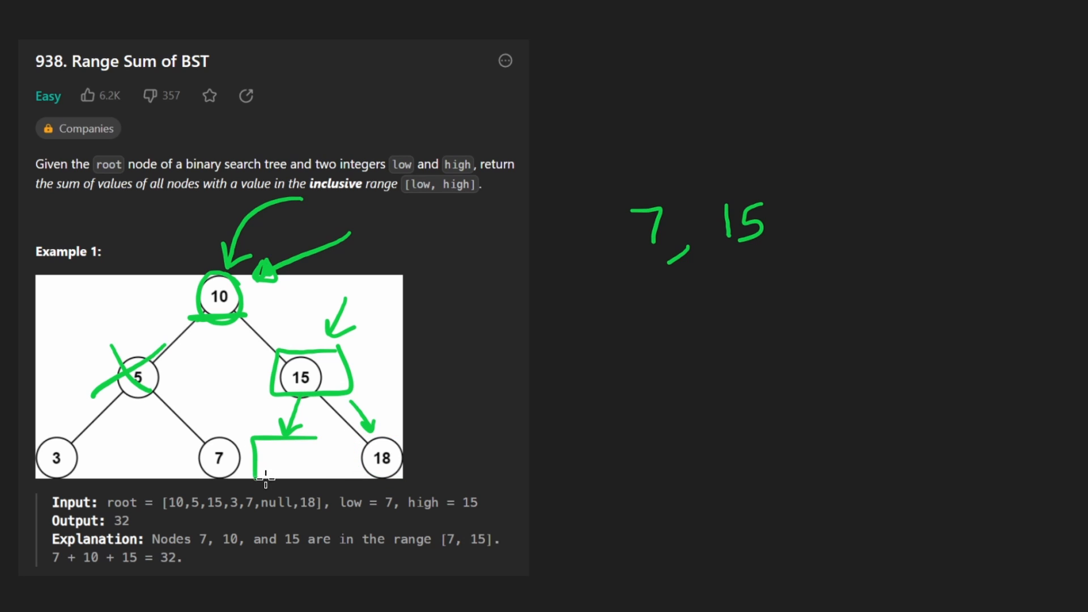
drag(262, 319, 284, 458)
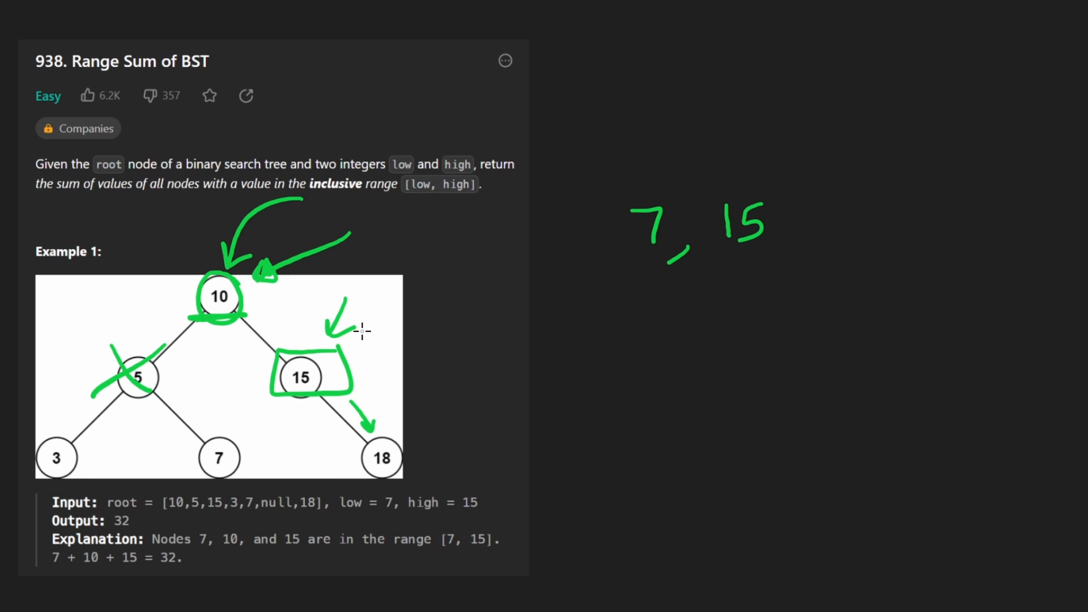
mouse_move(94, 421)
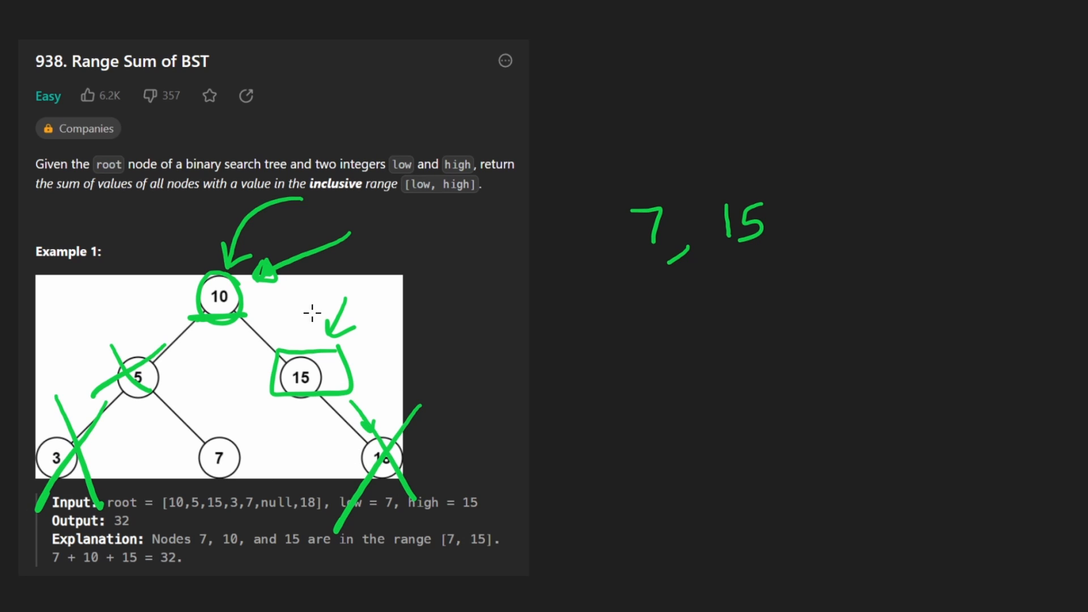
mouse_move(474, 286)
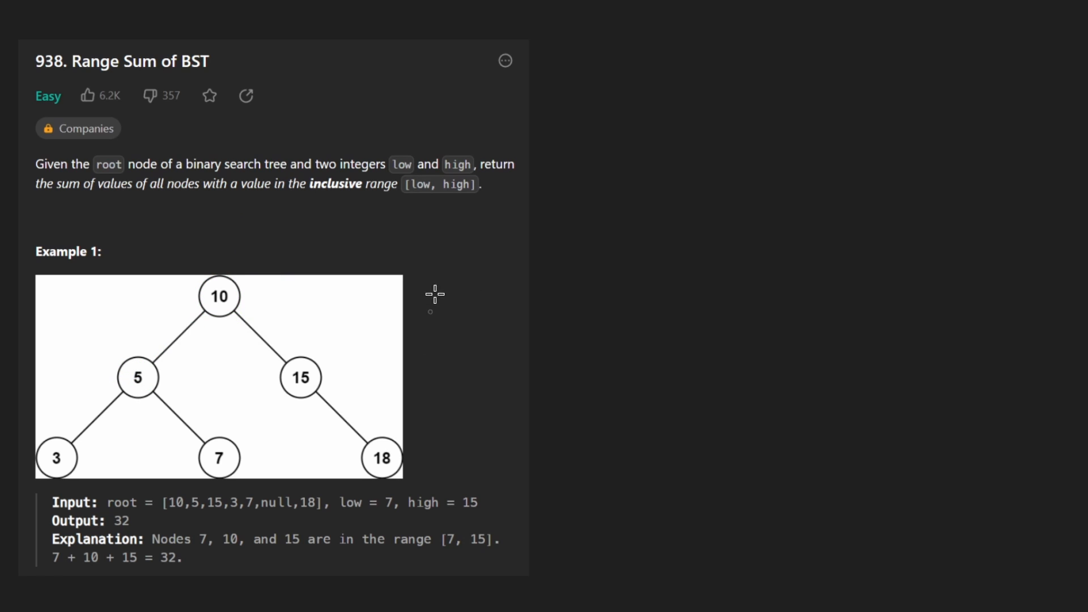
Outline the path from node 10 down to 18 and mark the tree height h alongside O(n)
drag(438, 278, 427, 444)
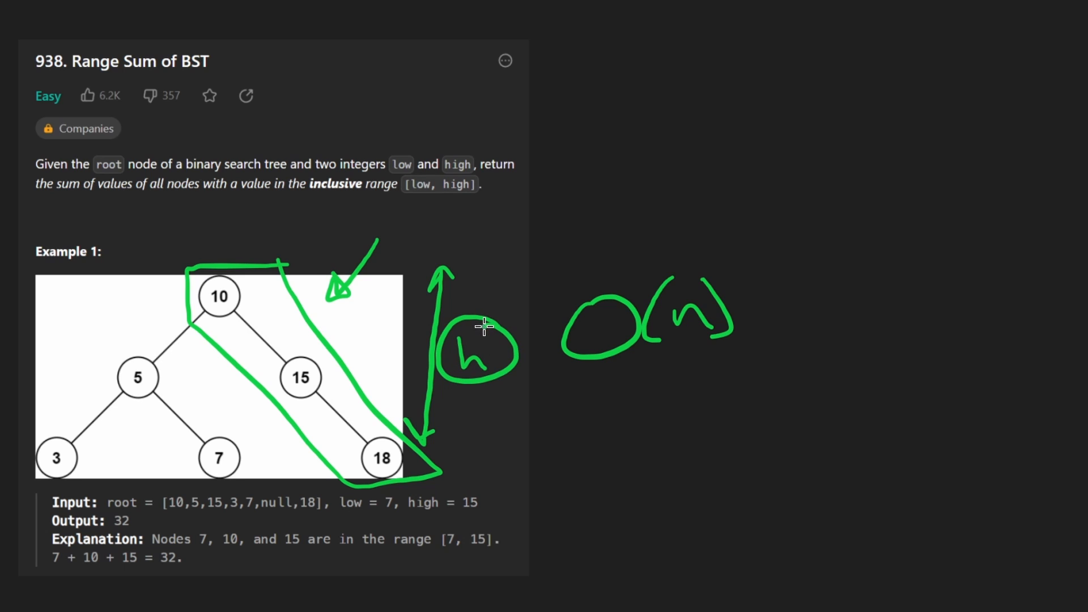
drag(618, 423, 666, 472)
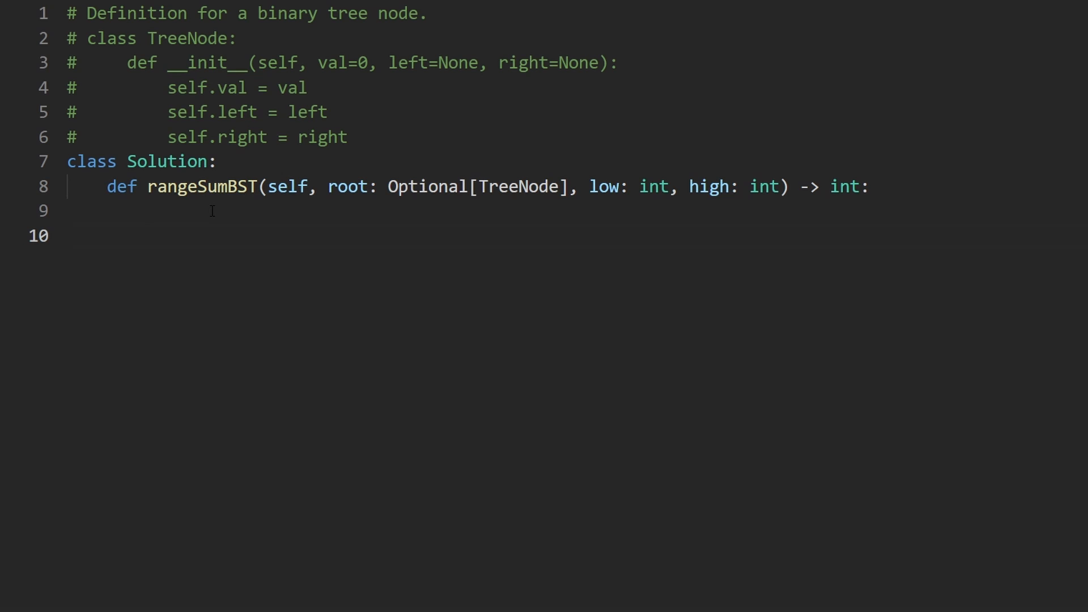
Write the base case 'if not root: return 0' and the check 'if root.val > high:'
text(if not root:)
text(return 0)
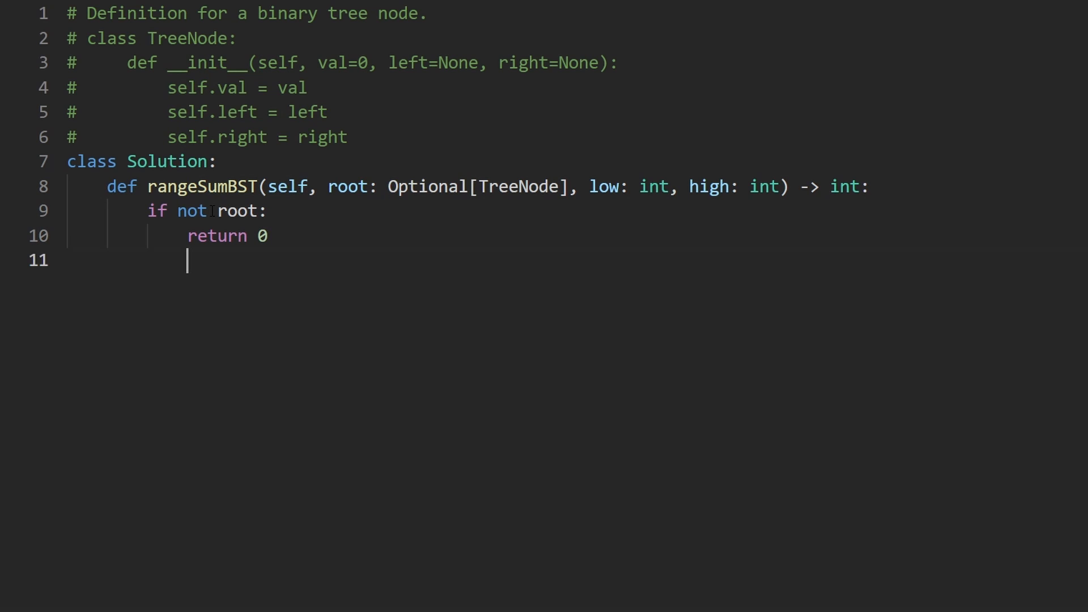
text(if)
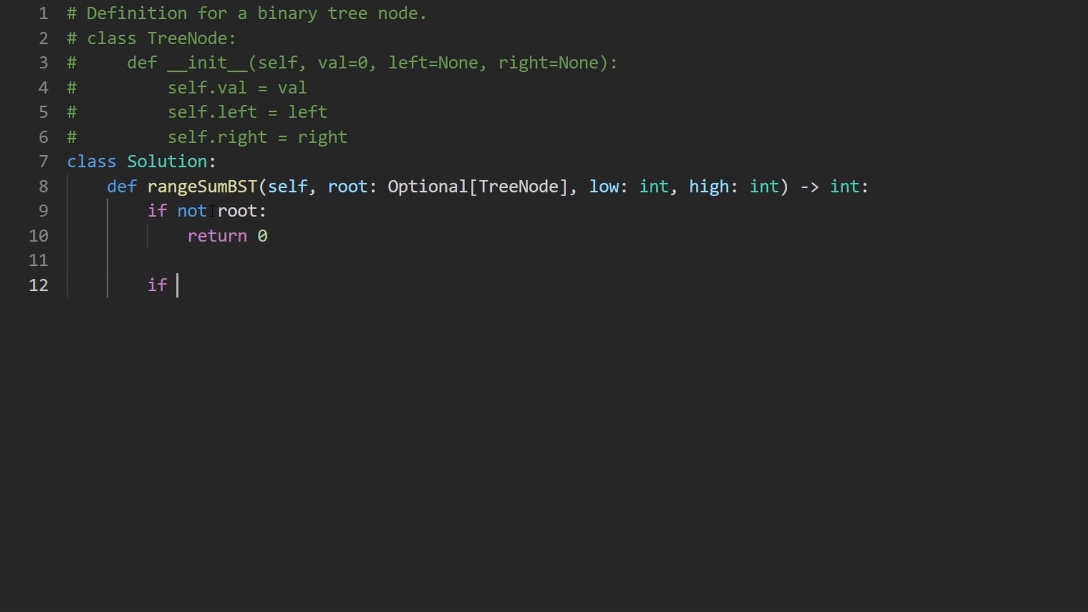
text(root.val)
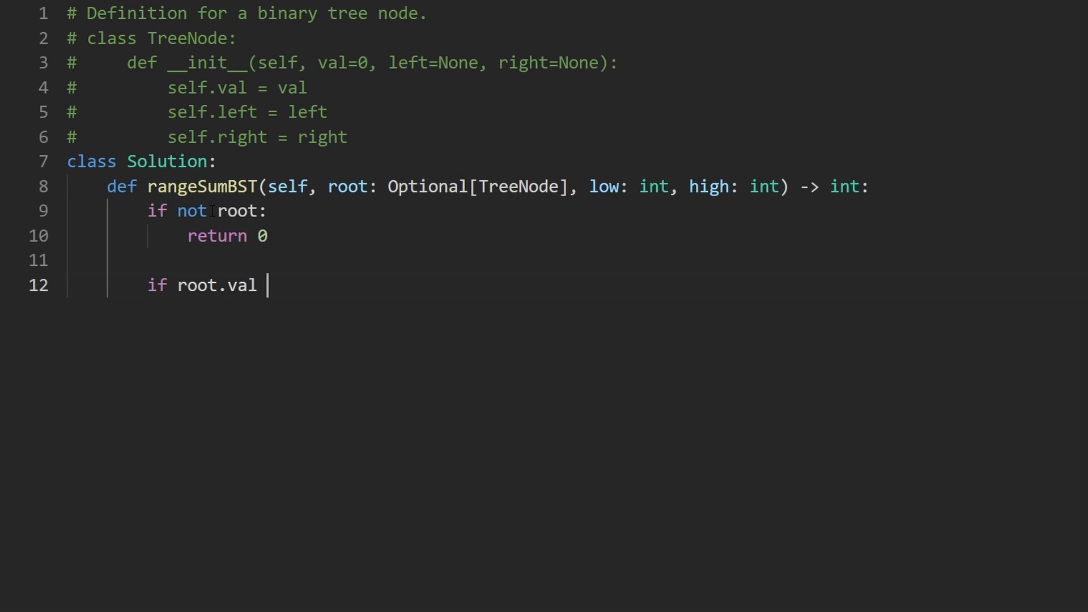
text(> hi)
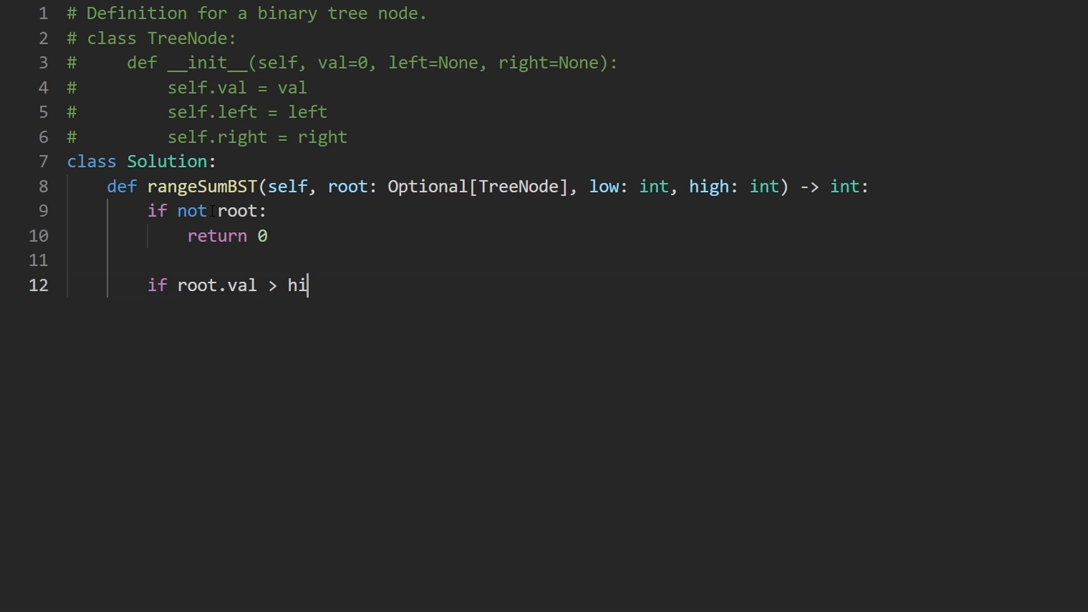
text(gh:)
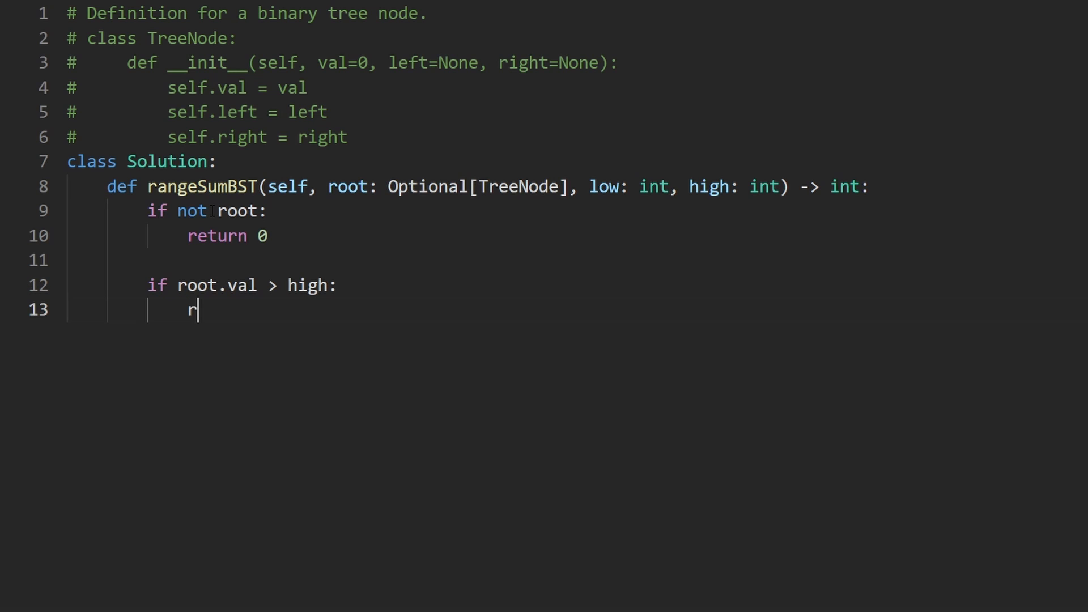
Return self.rangeSumBST(root.left) under the upper-bound check and start a new line
text(eturn self.ran)
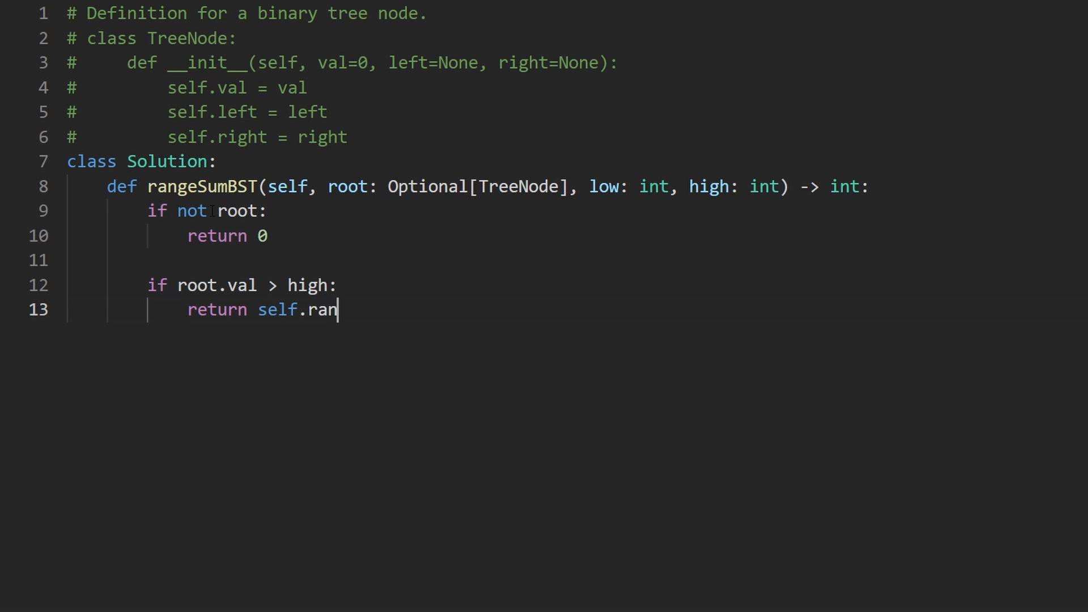
text(geSumBST()
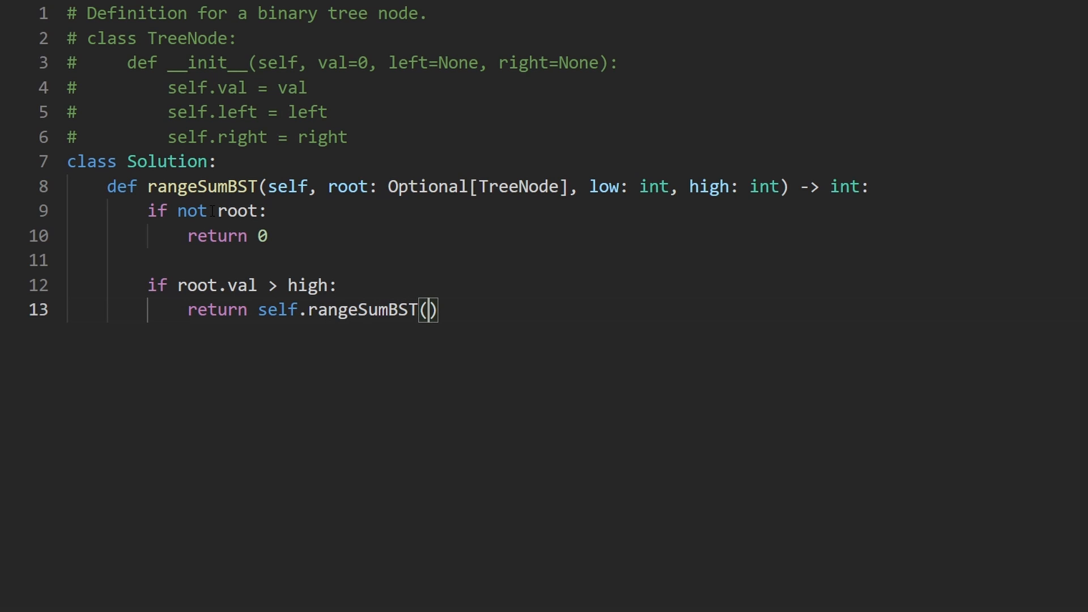
text(root.lef)
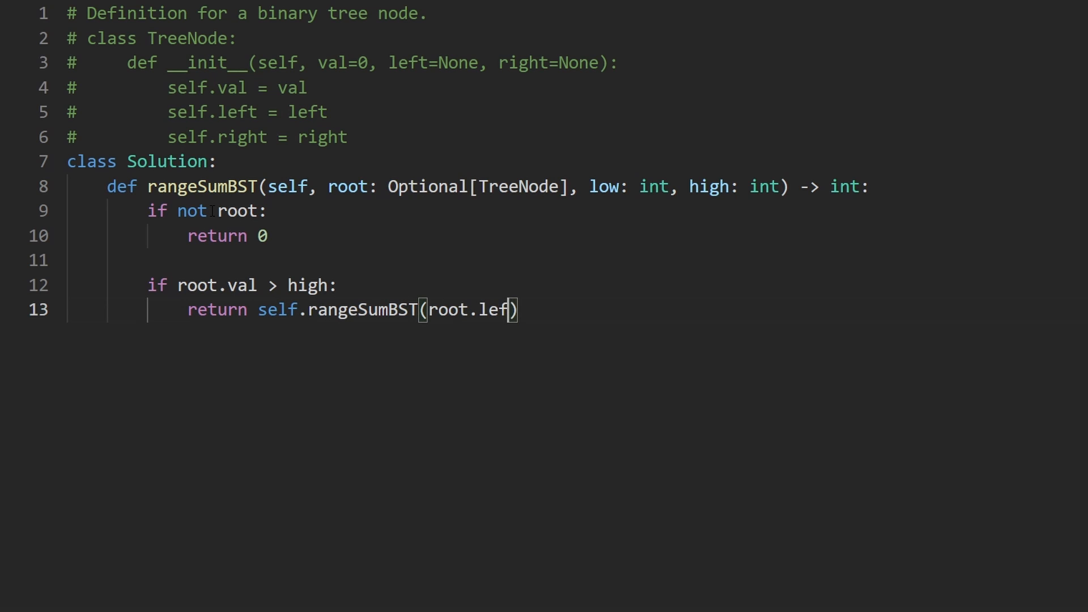
text(t)
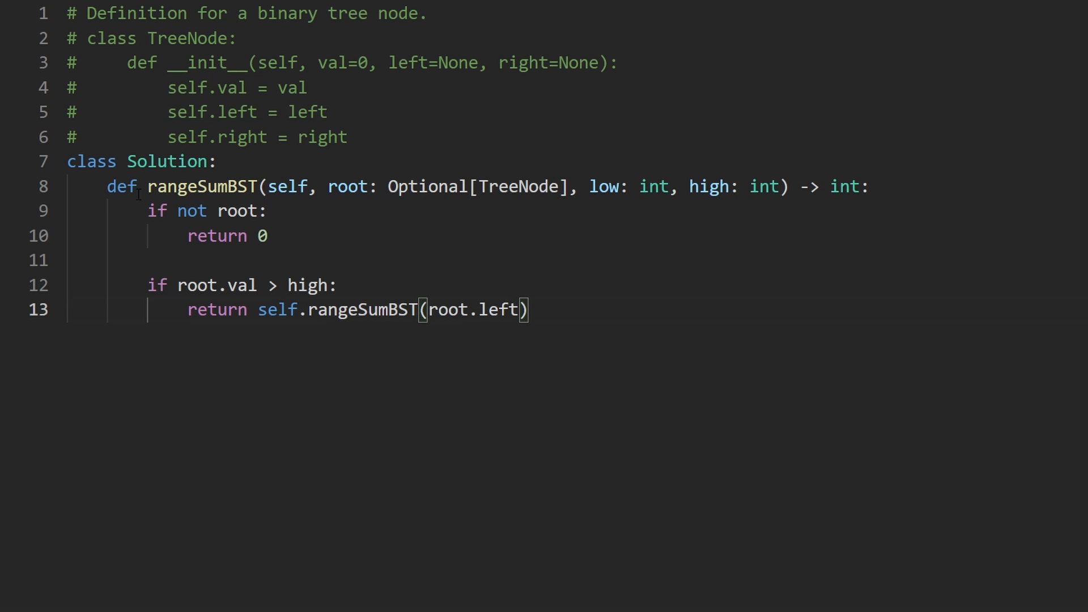
double_click(215, 285)
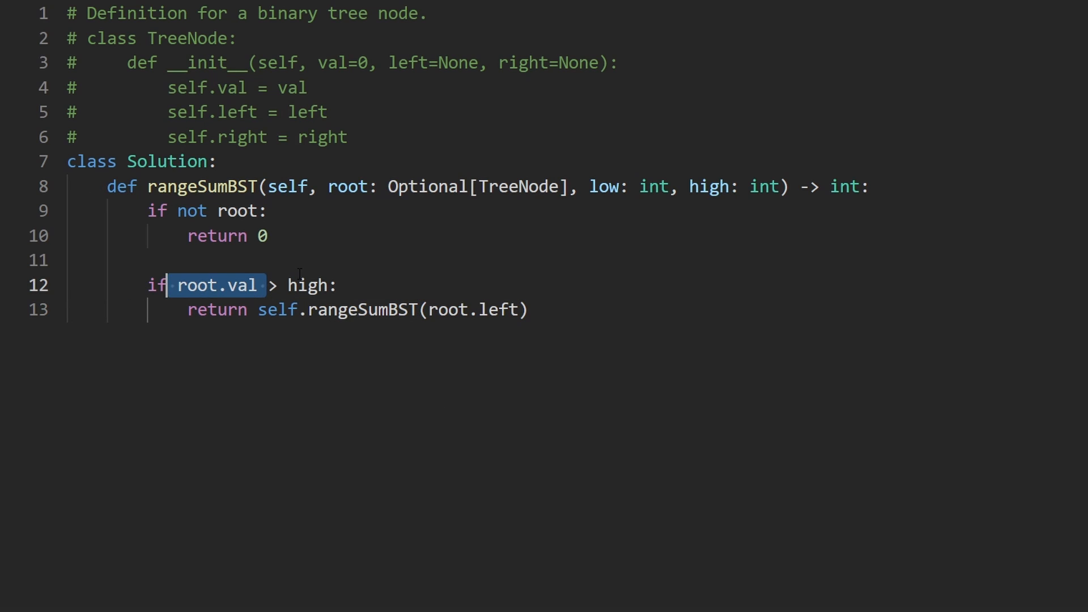
key(Enter)
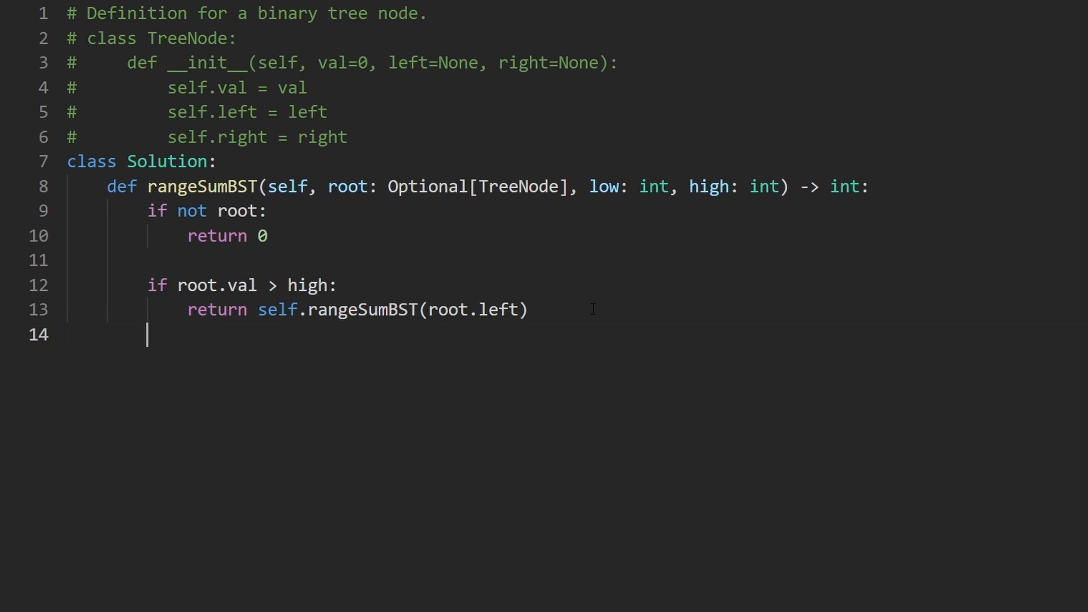
Add 'if root.val < low: return self.rangeSumBST(root.right)' and begin the final return
text(if root.val < low:)
text(return self.r)
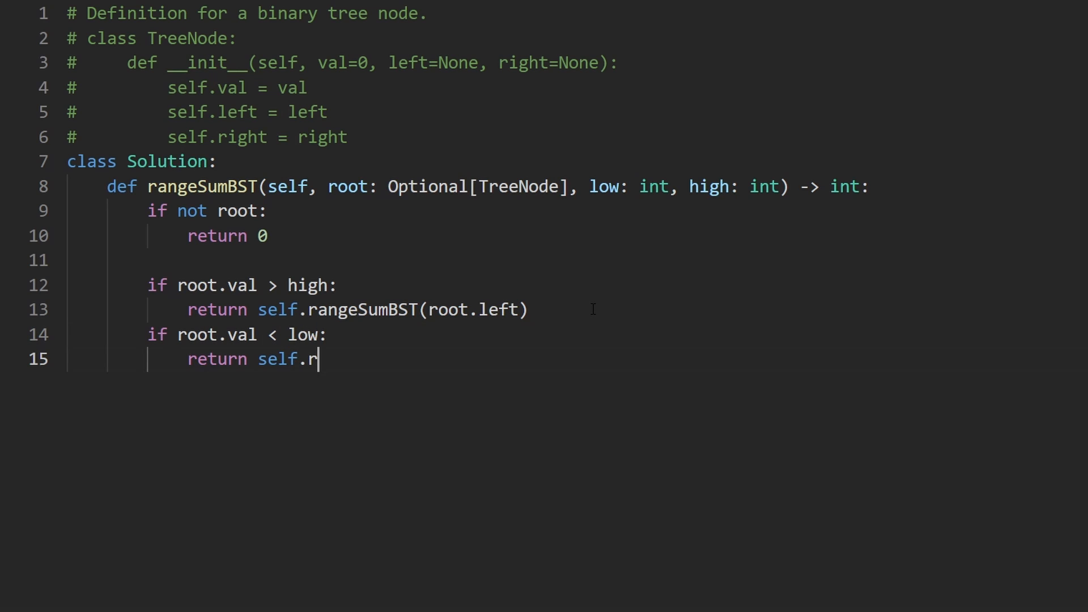
text(angeSumBST()
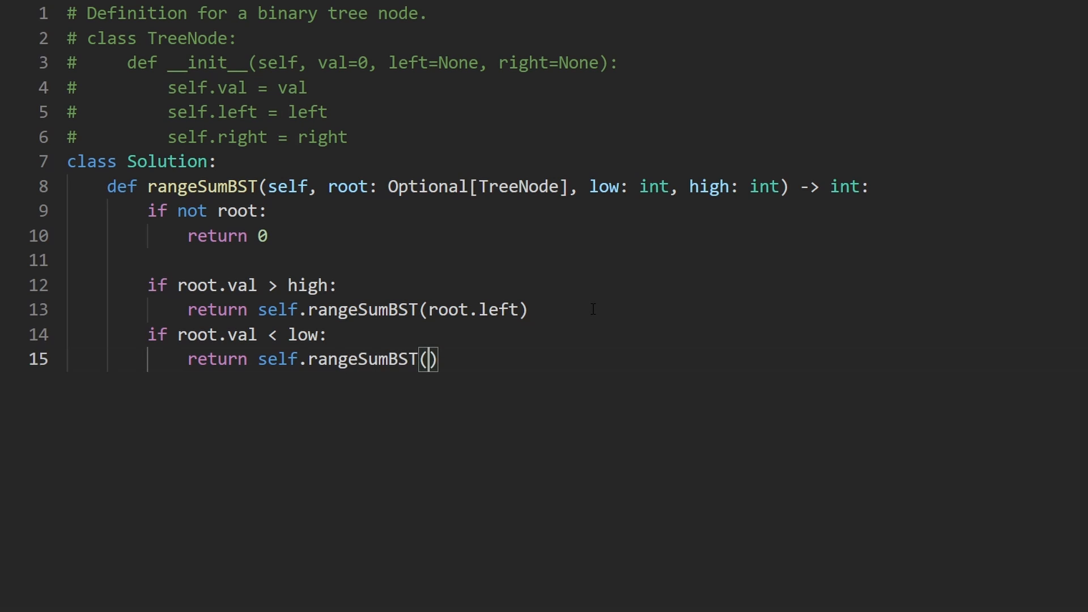
text(root.right)
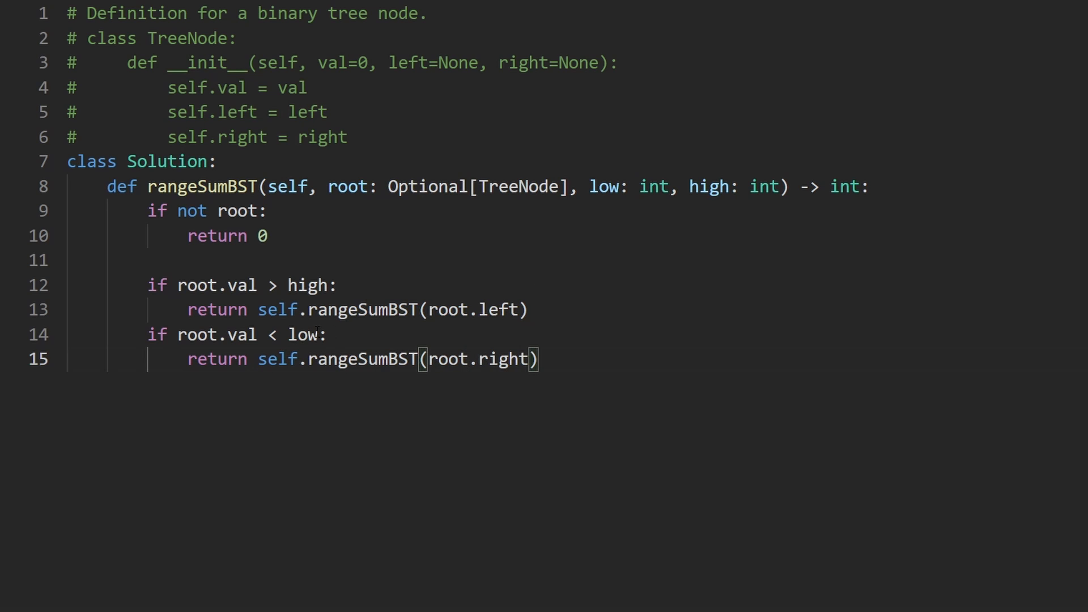
drag(174, 334, 325, 334)
text(return se)
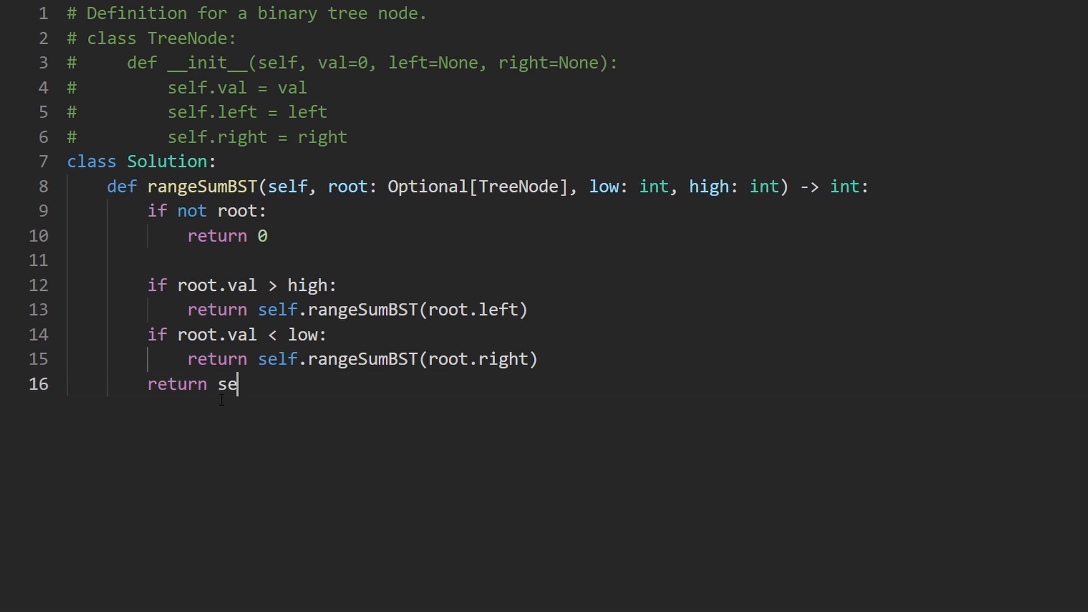
Complete 'return root.val + self.rangeSumBST(root.left) + self.rangeSumBST(root.right)'
text(lf.rangeSumBST(root)
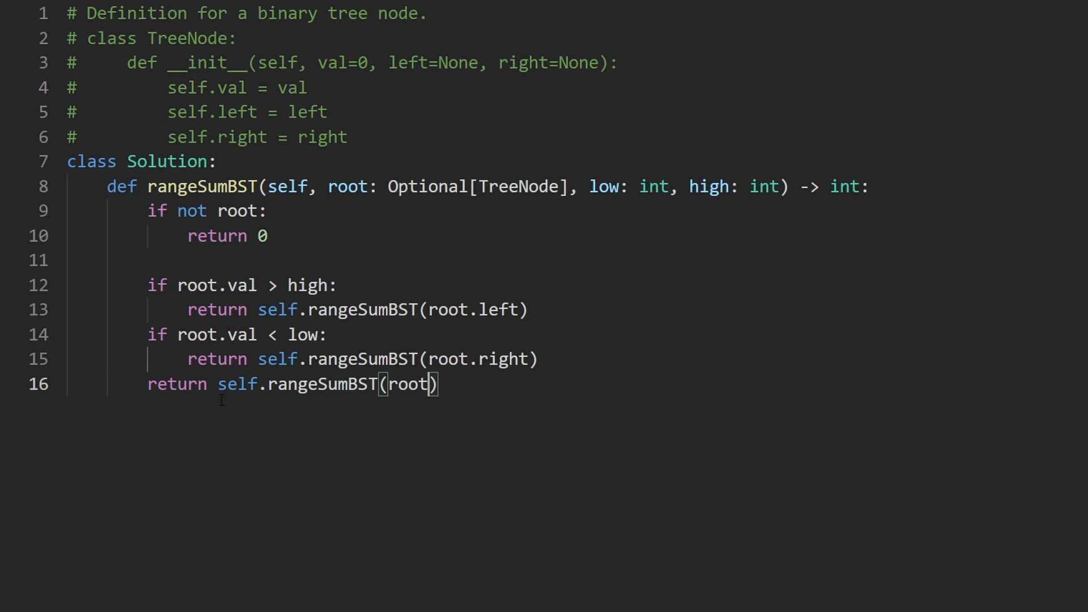
text(.left) +)
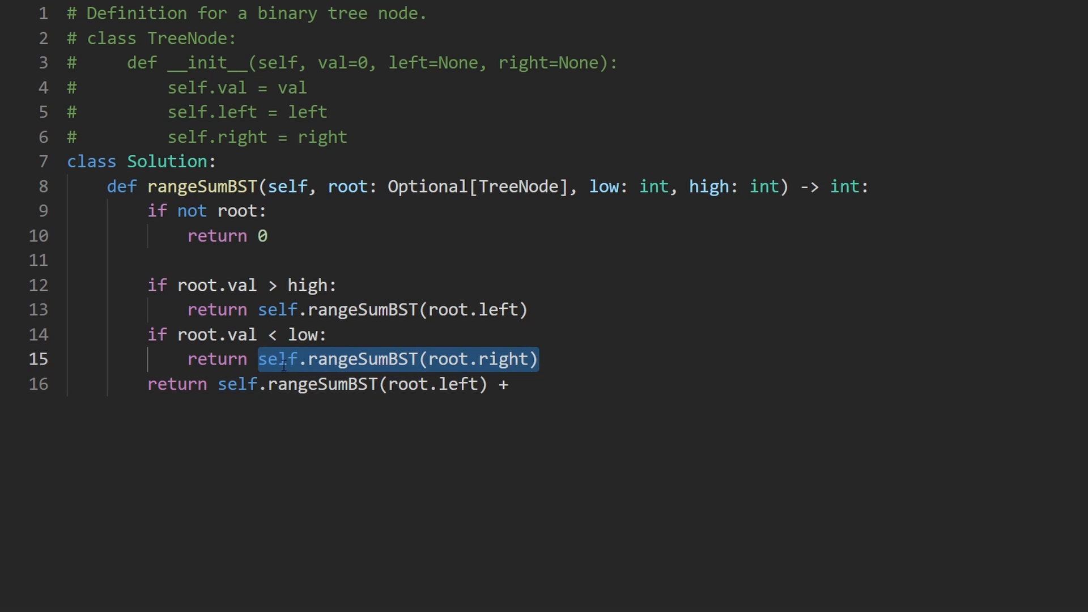
text(self.rangeSumBST(root.right))
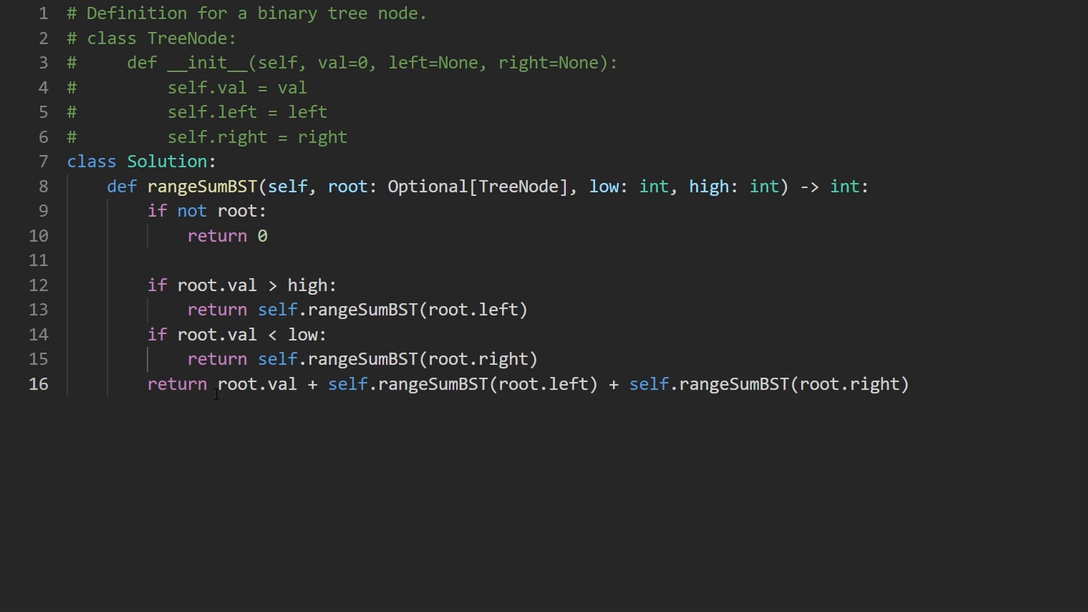
Add ', low, high' to the left recursive call's arguments on line 13
double_click(261, 384)
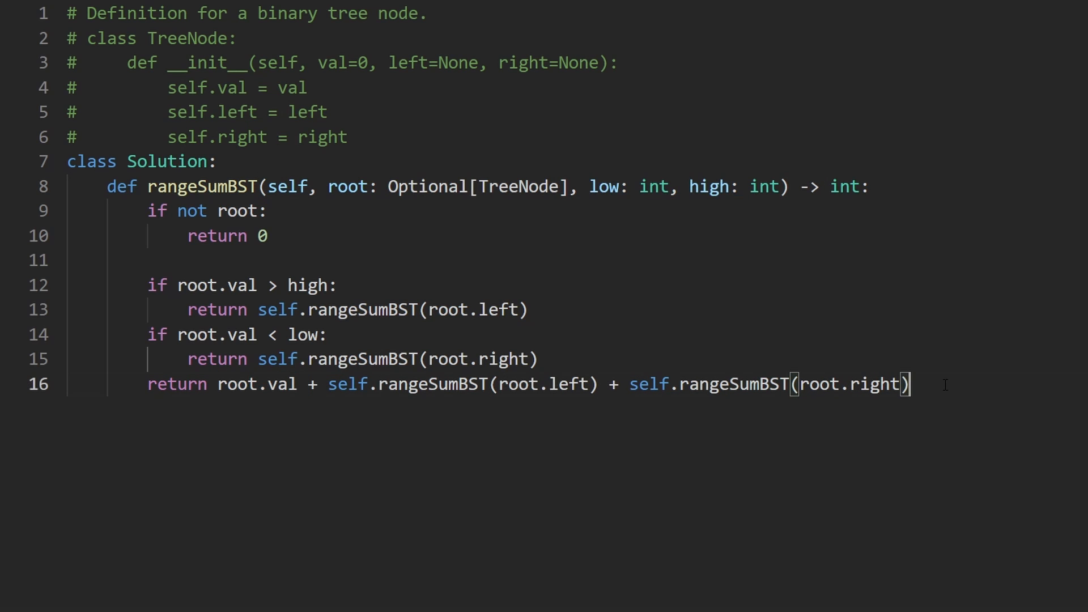
click(517, 310)
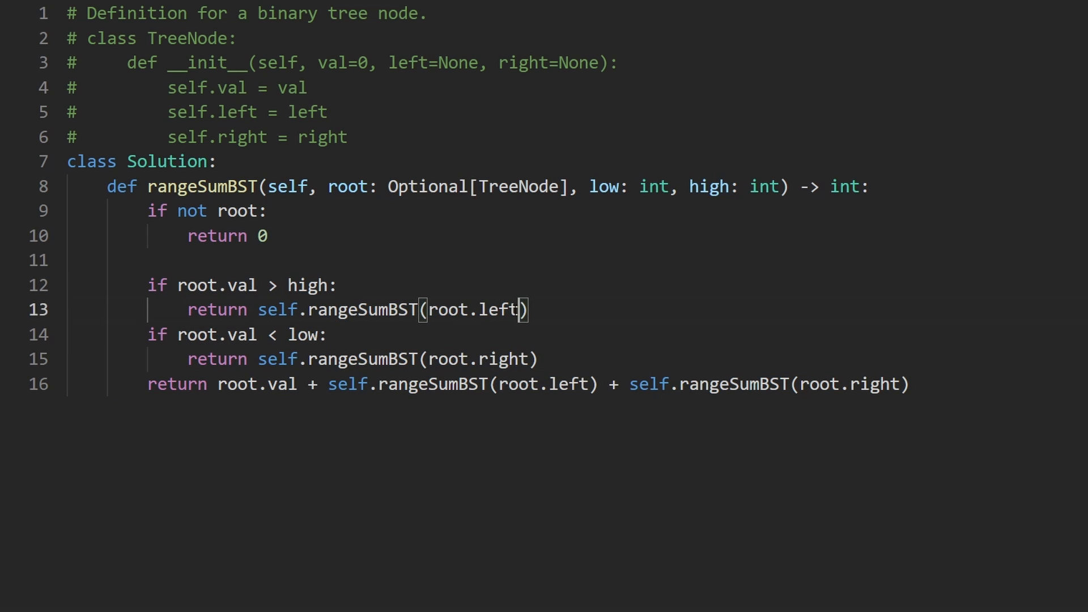
text(, low, high)
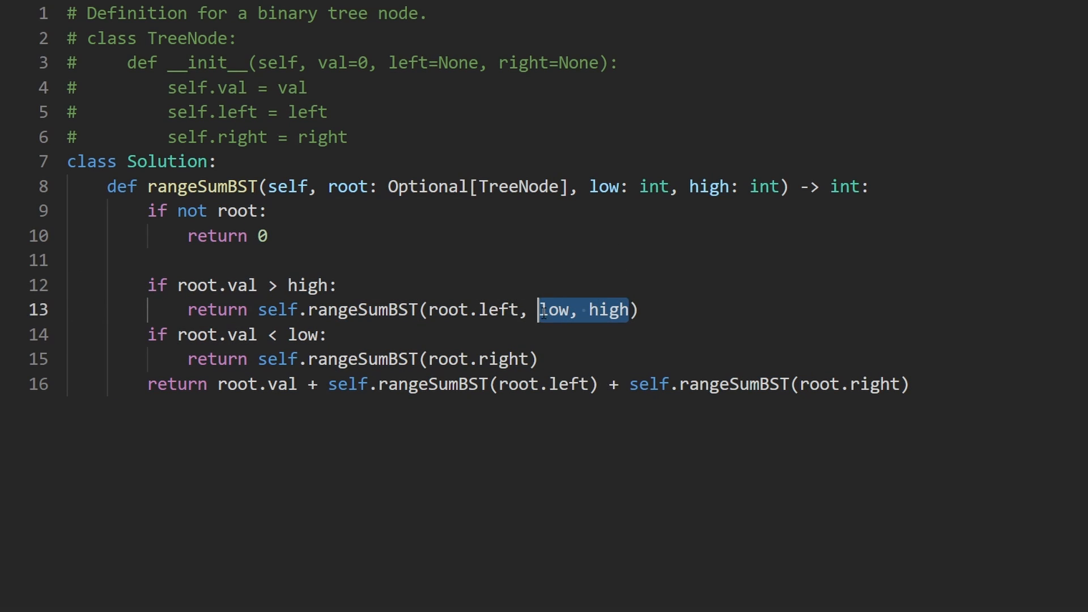